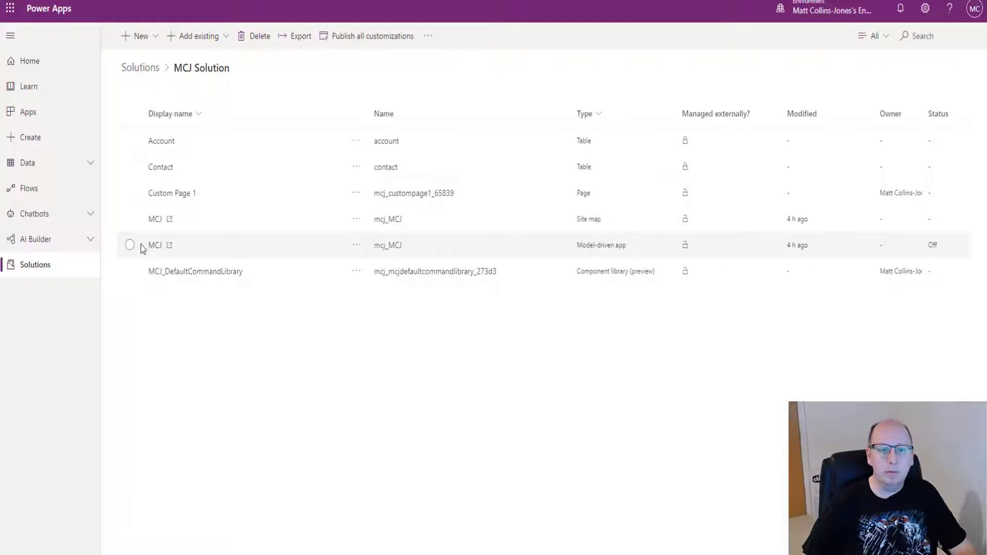
mouse_move(388, 259)
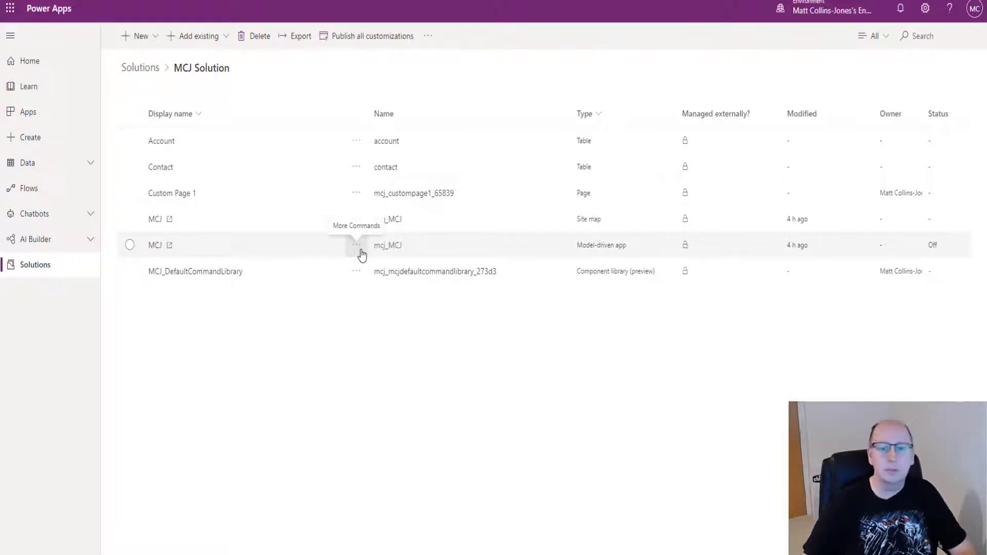
Open the MCJ model-driven app from the MCJ Solution for editing in the preview designer
left_click(357, 245)
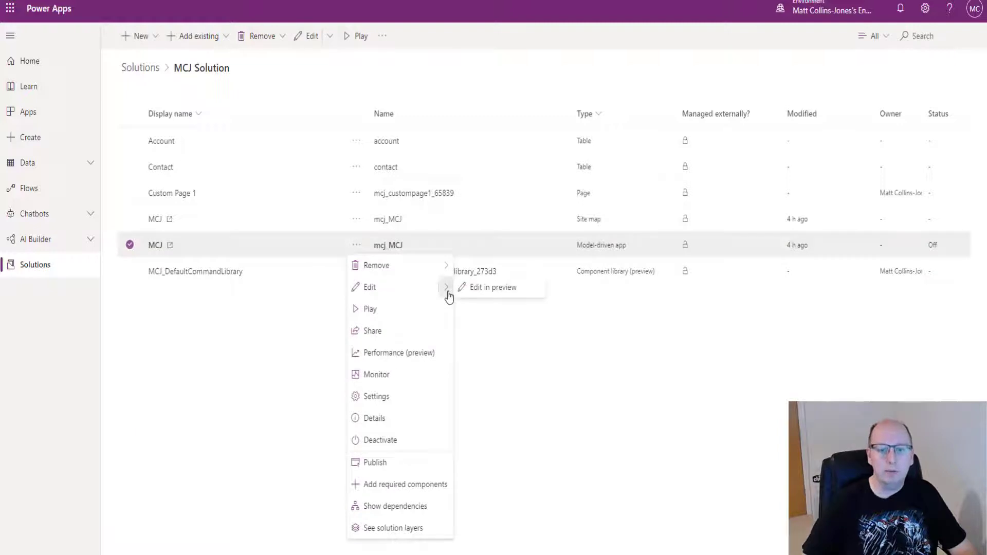
mouse_move(480, 329)
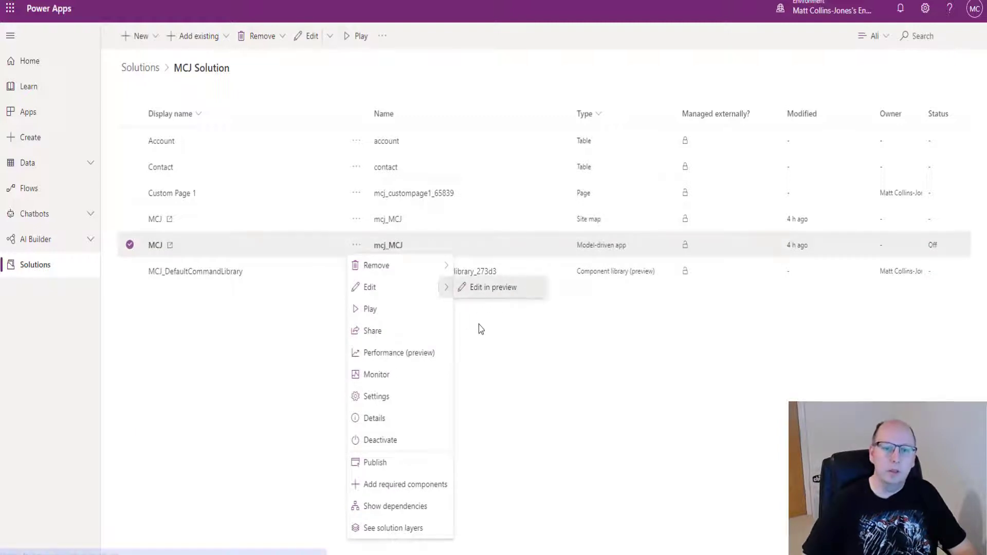
left_click(492, 287)
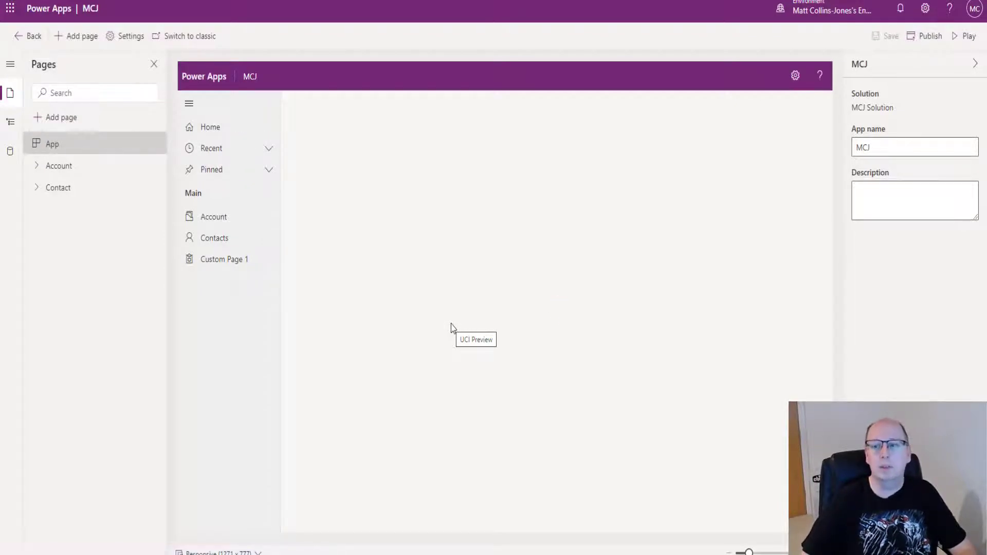
Expand the Account and Contact pages and show the Contacts list in the designer preview
left_click(213, 217)
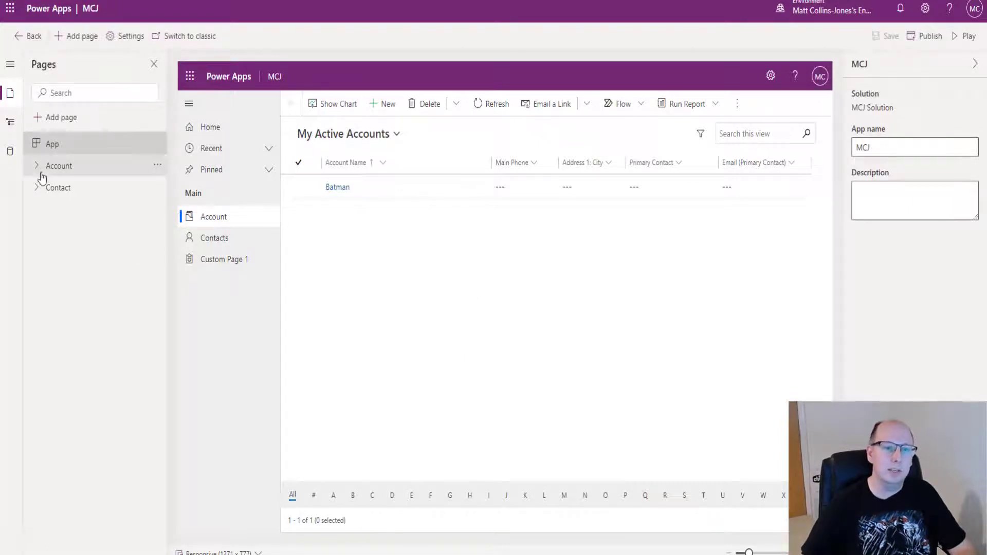
left_click(59, 166)
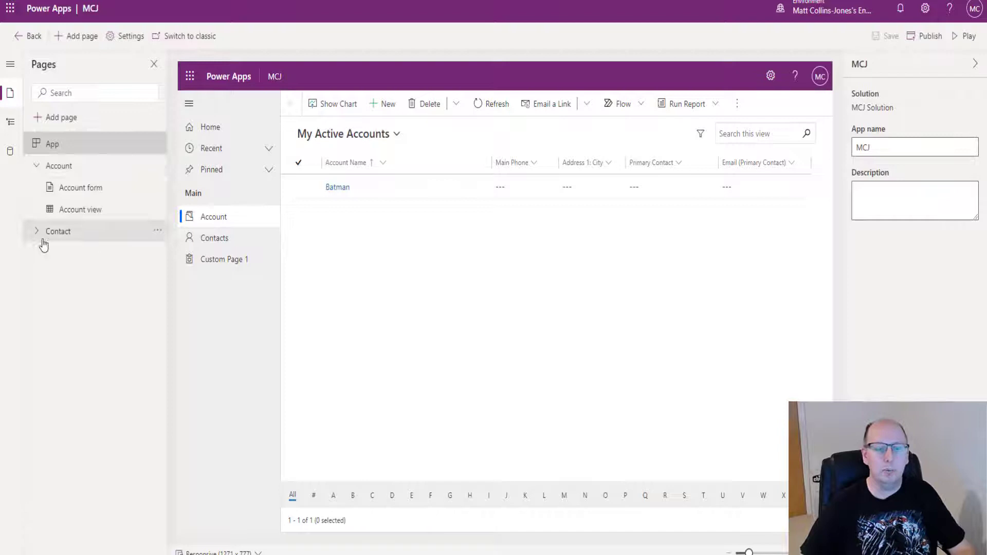
left_click(58, 232)
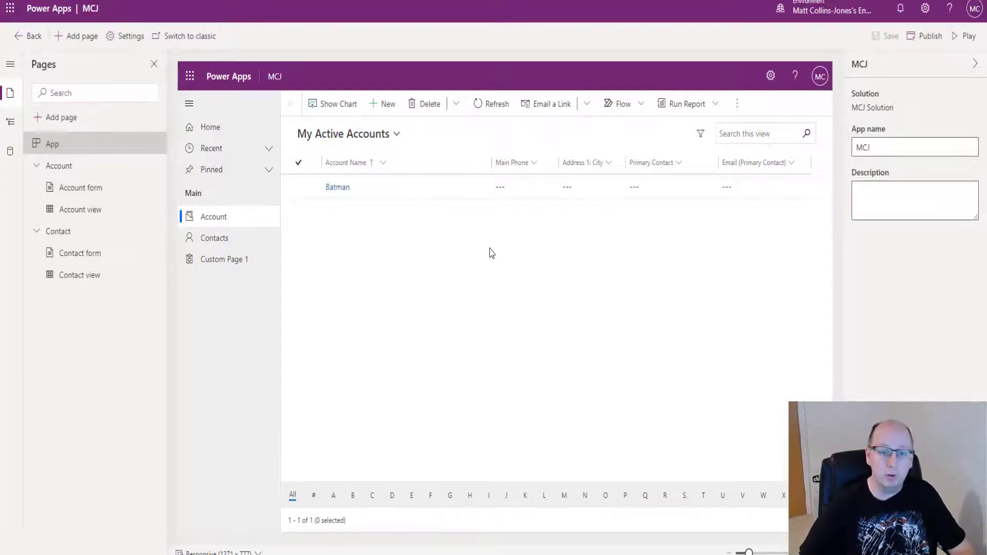
left_click(214, 238)
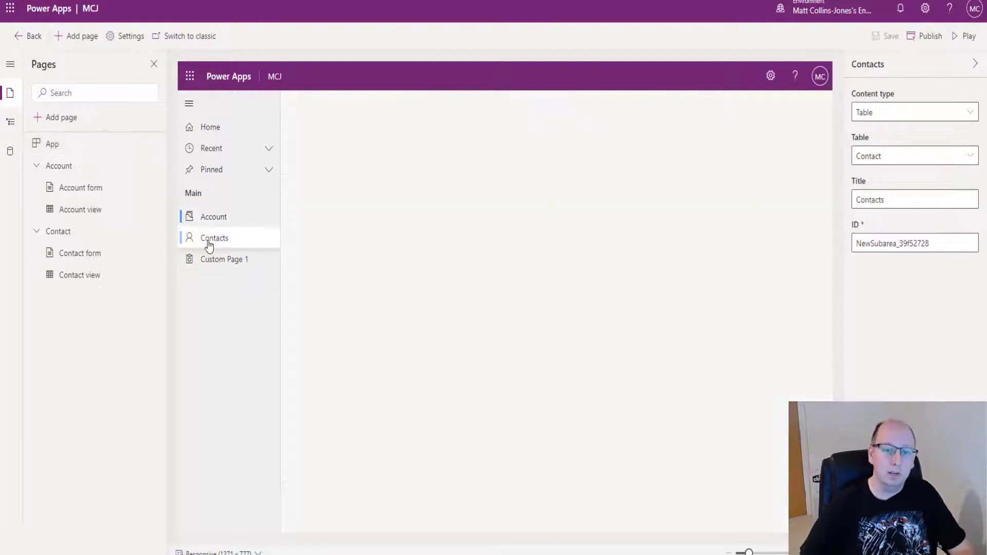
left_click(213, 237)
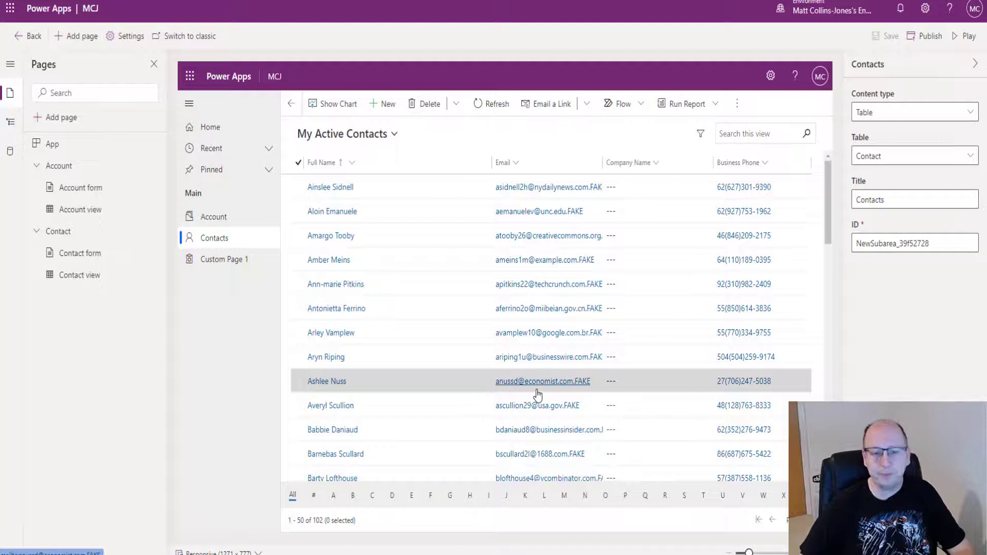
mouse_move(356, 393)
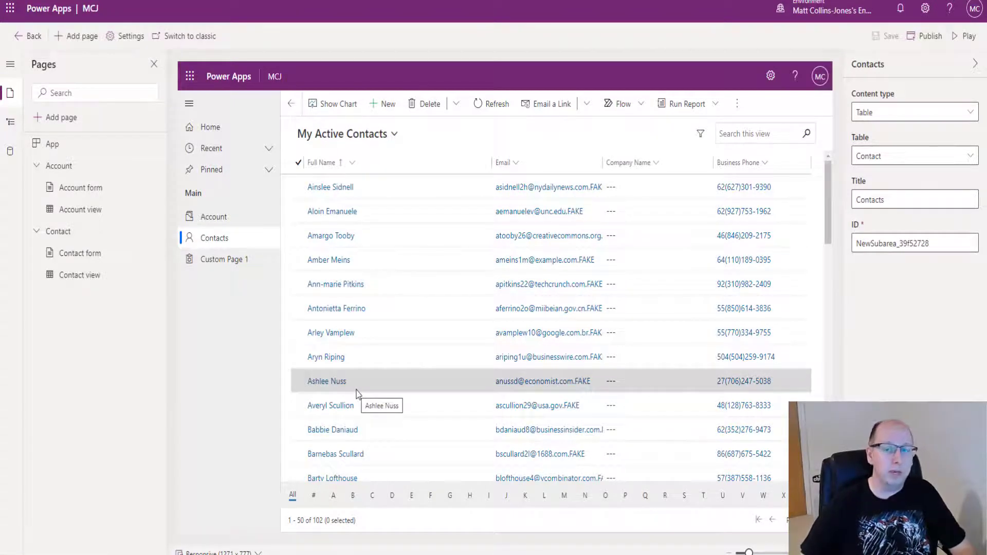
mouse_move(353, 383)
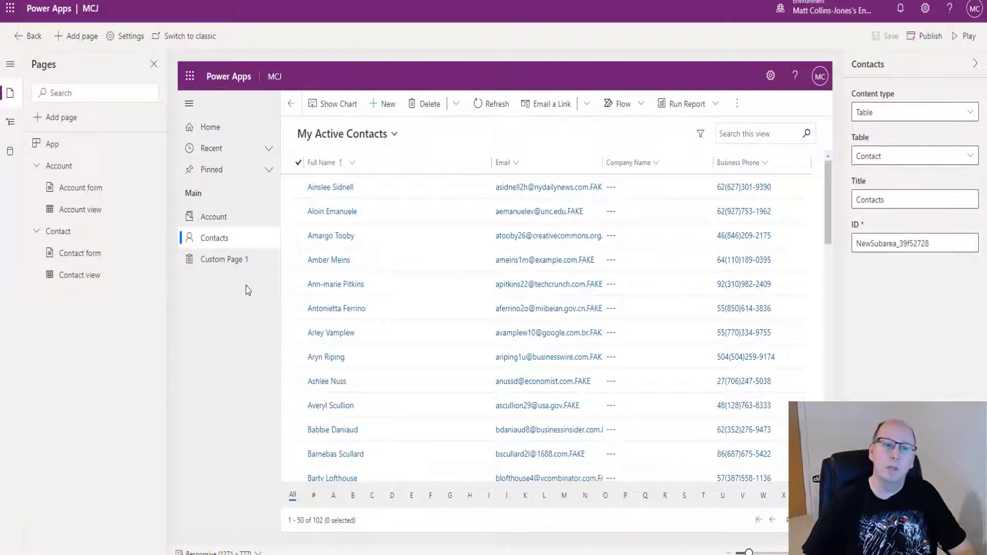
mouse_move(213, 307)
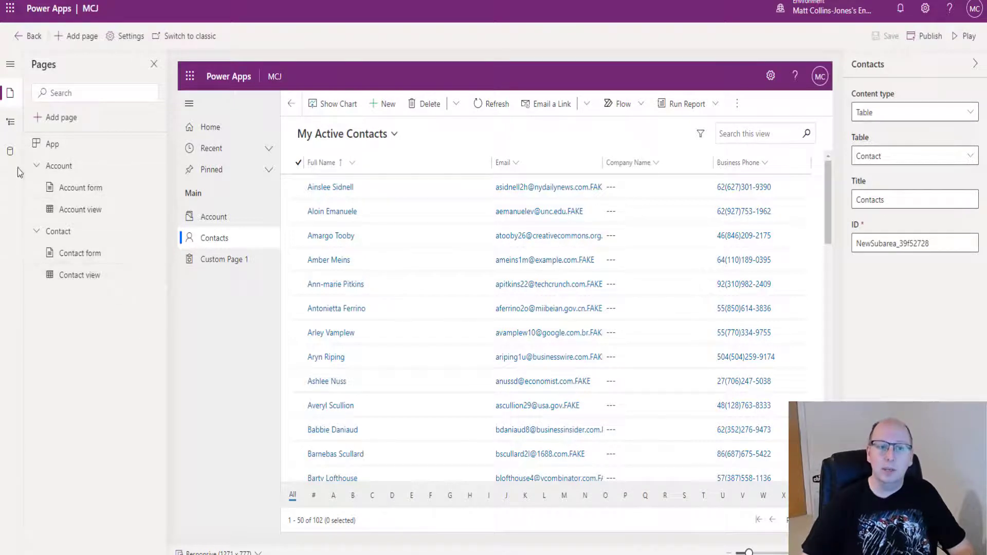
mouse_move(45, 123)
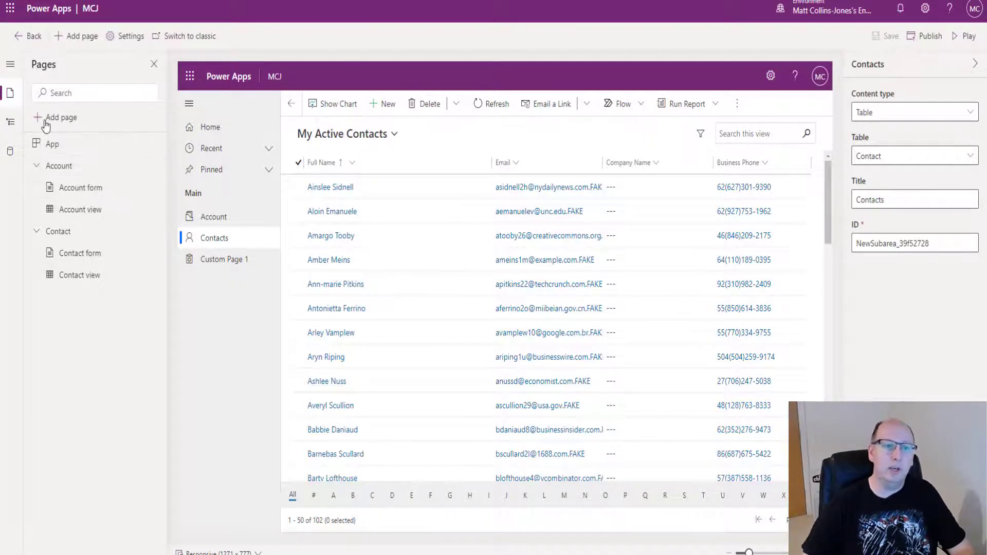
Begin adding a new page to the app, choosing Custom (preview) as the page type
left_click(52, 144)
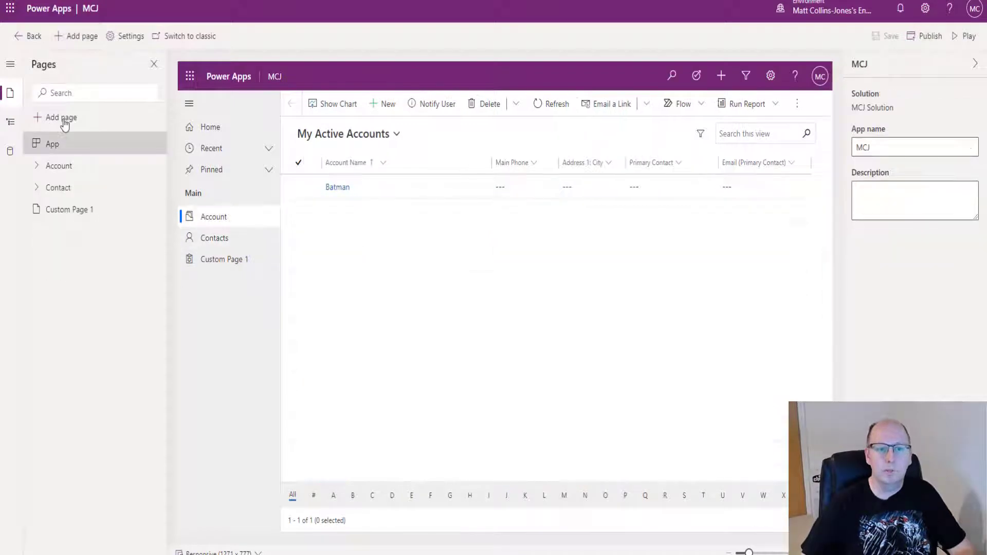
left_click(61, 118)
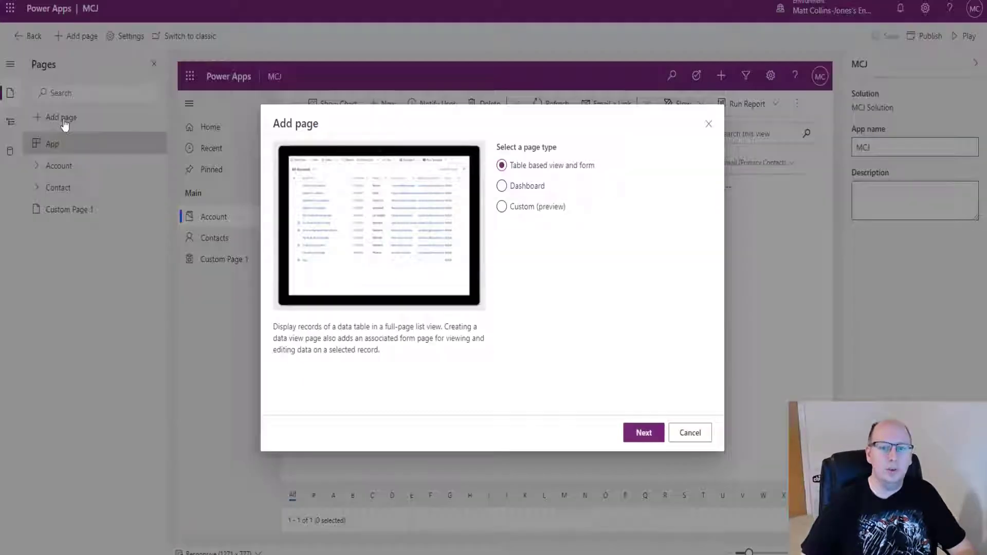
mouse_move(593, 131)
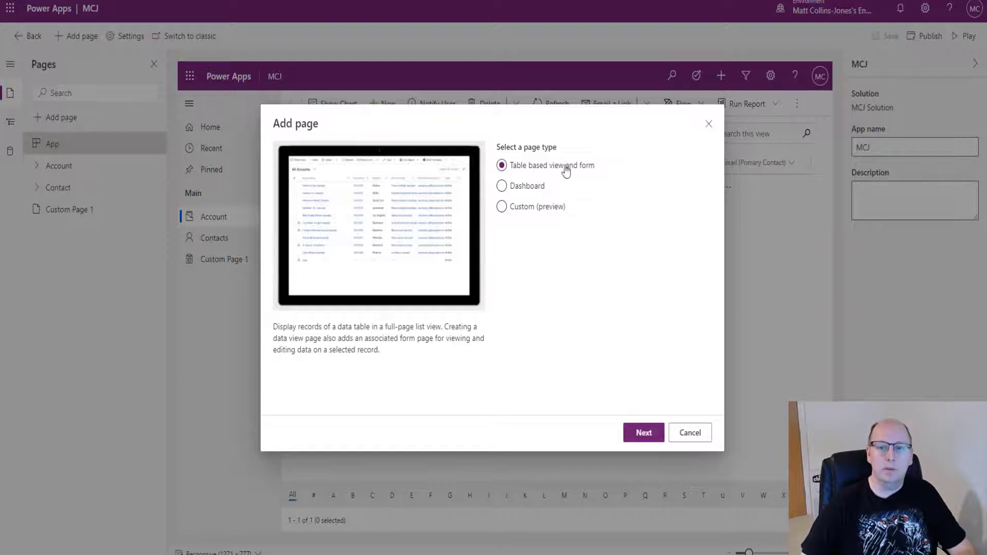
mouse_move(598, 198)
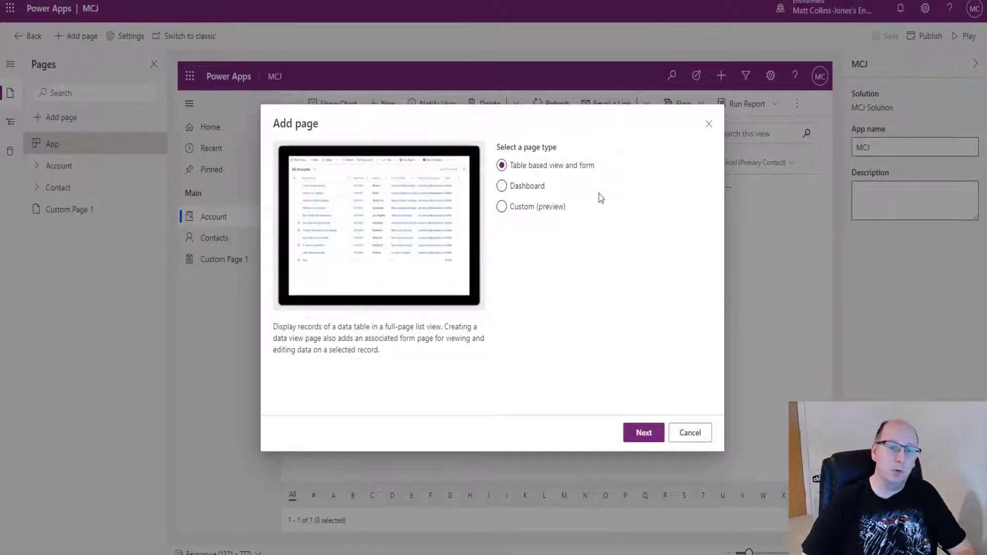
left_click(502, 206)
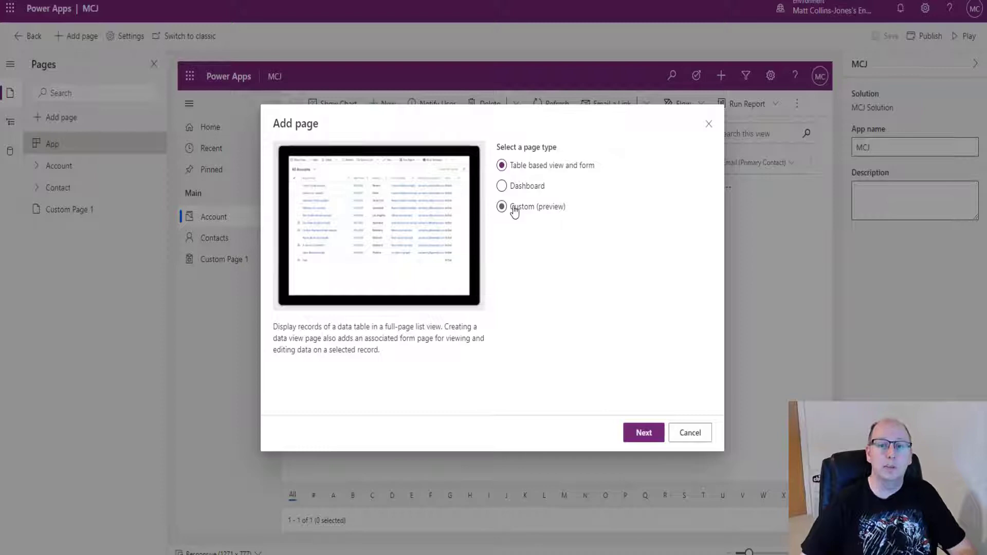
left_click(502, 206)
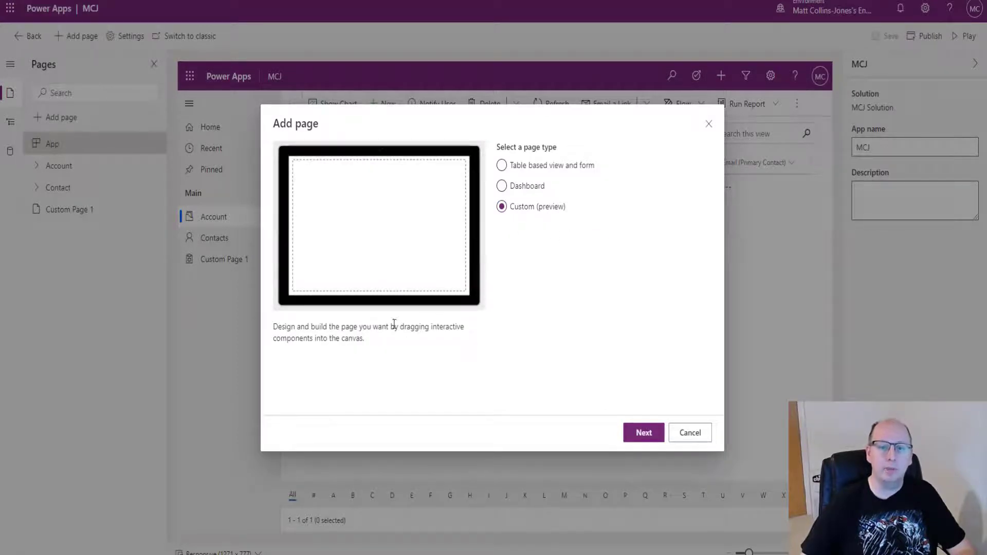
mouse_move(391, 346)
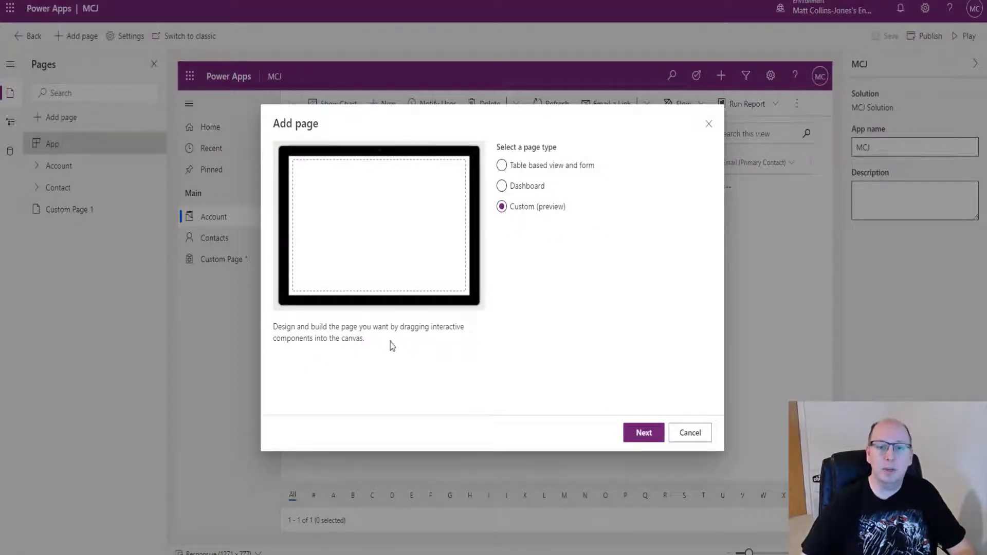
mouse_move(332, 350)
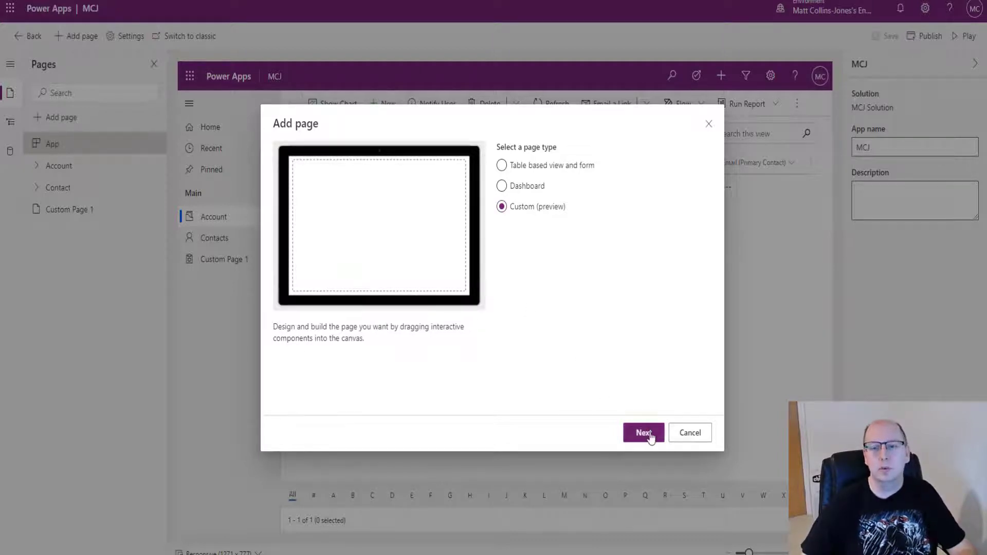
left_click(643, 432)
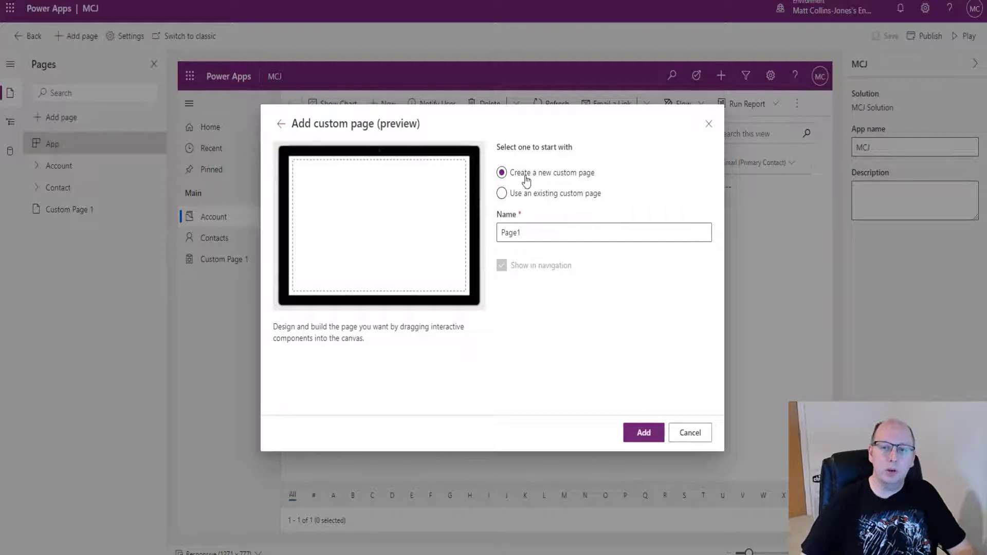
Choose to create a new custom page and name it 'MCJ Canvas App'
left_click(502, 193)
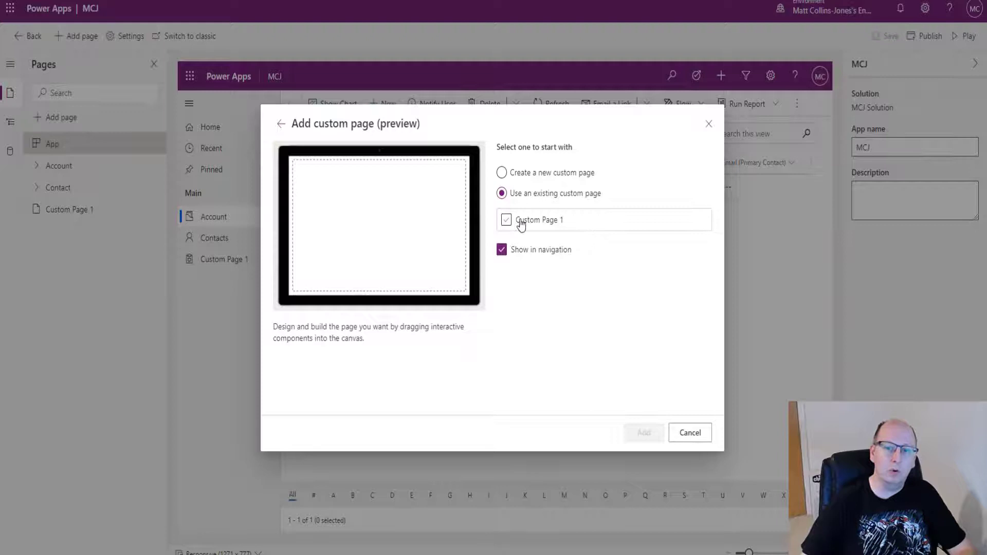
left_click(501, 173)
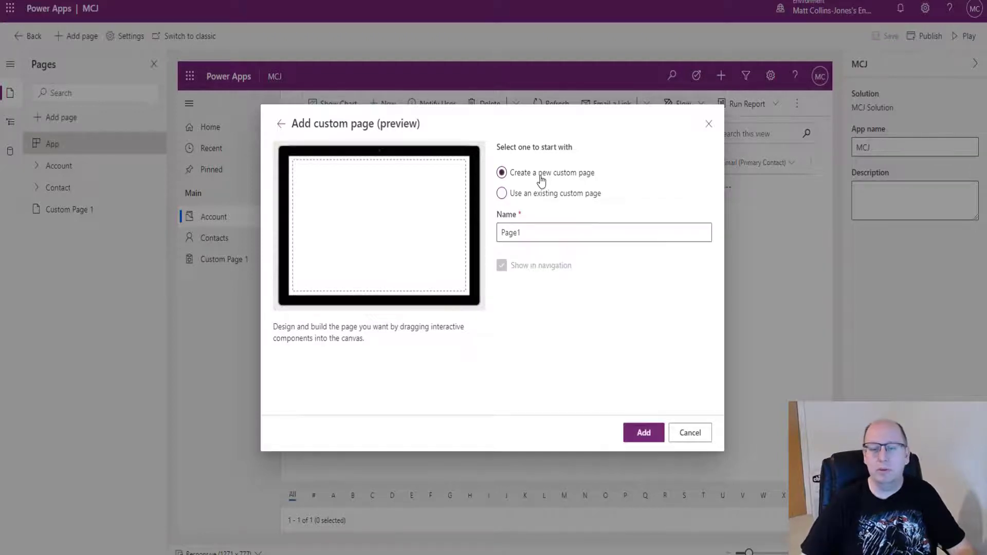
triple_click(603, 232)
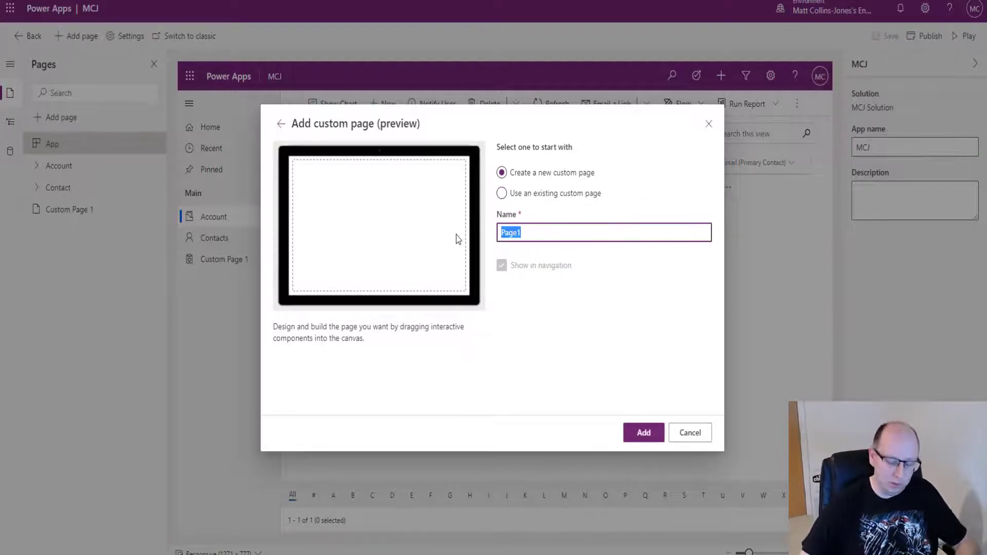
type("MCJ Ca")
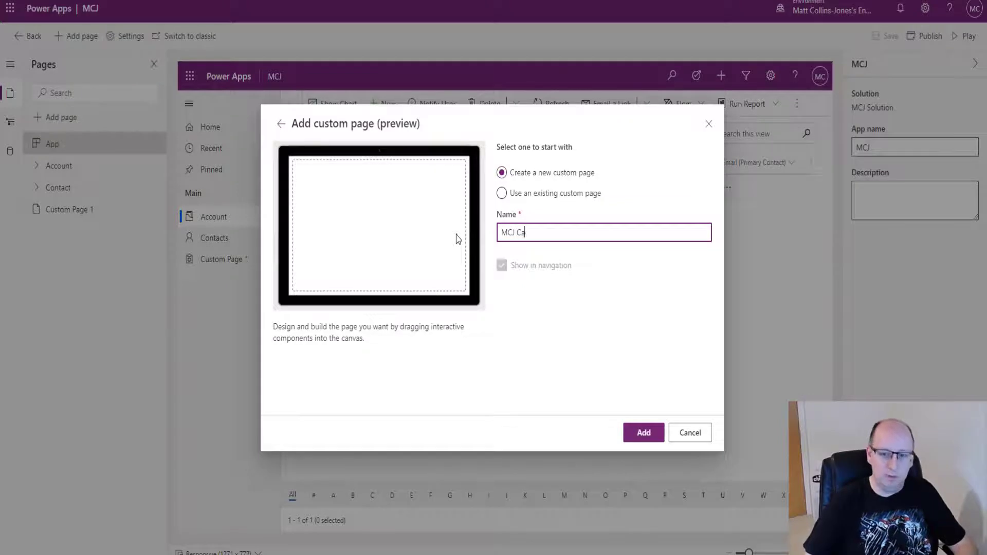
type("nvas App")
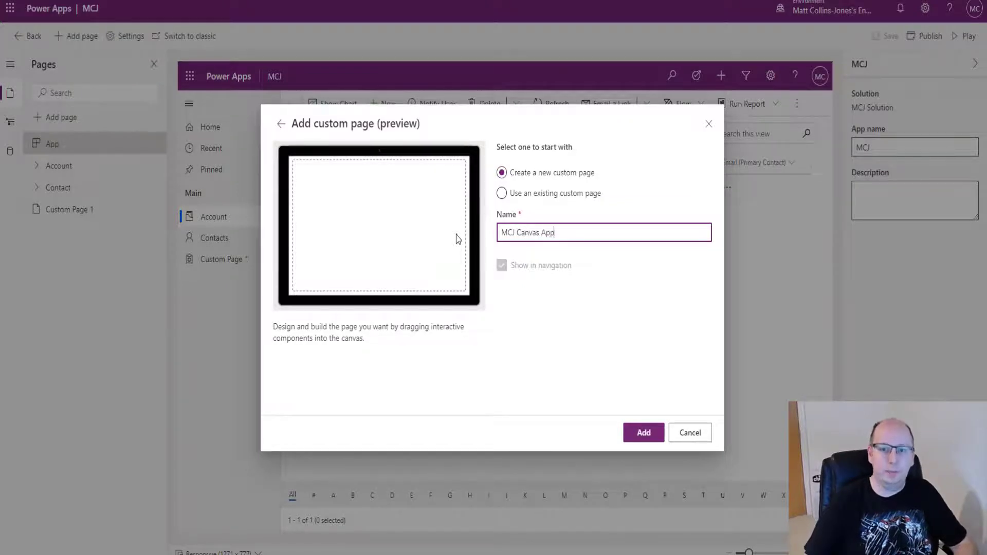
mouse_move(608, 319)
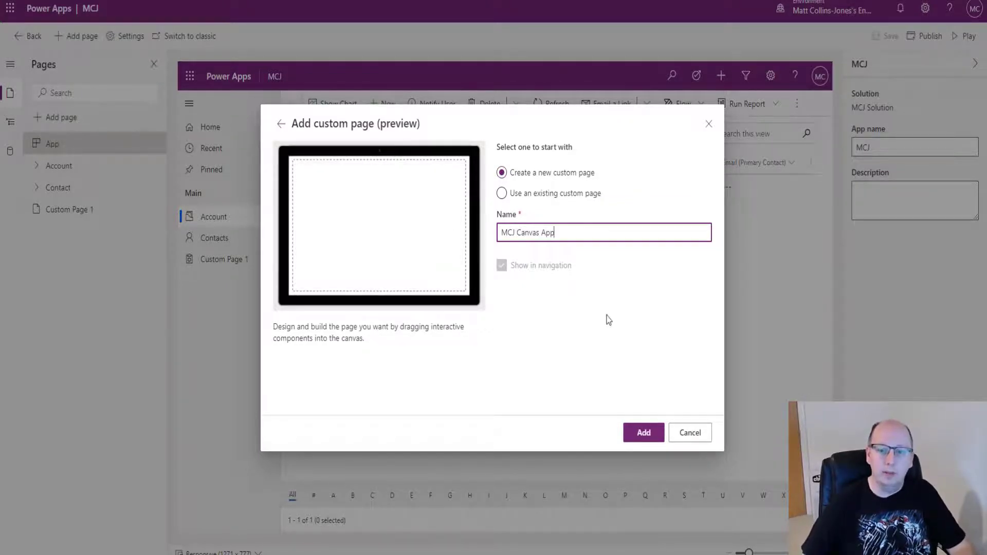
mouse_move(551, 261)
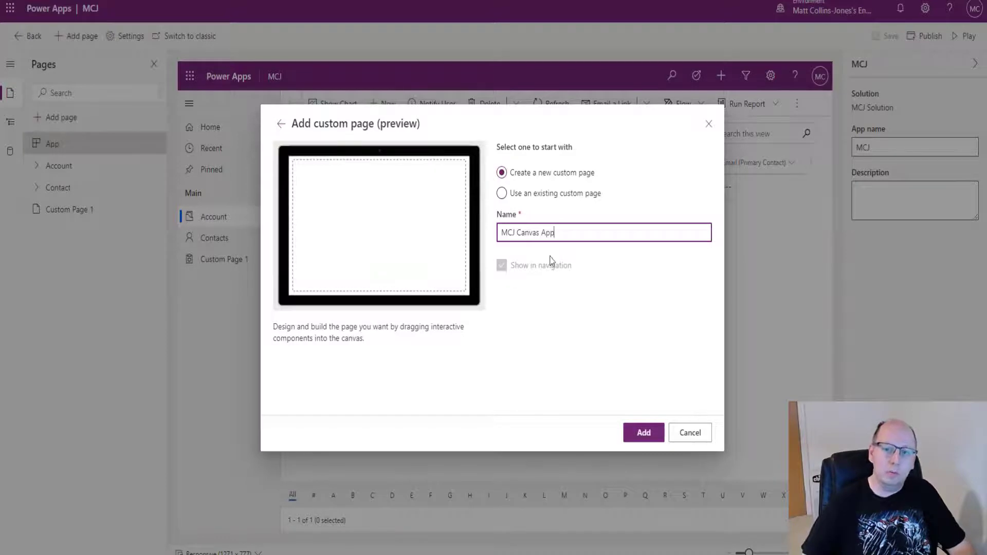
mouse_move(549, 304)
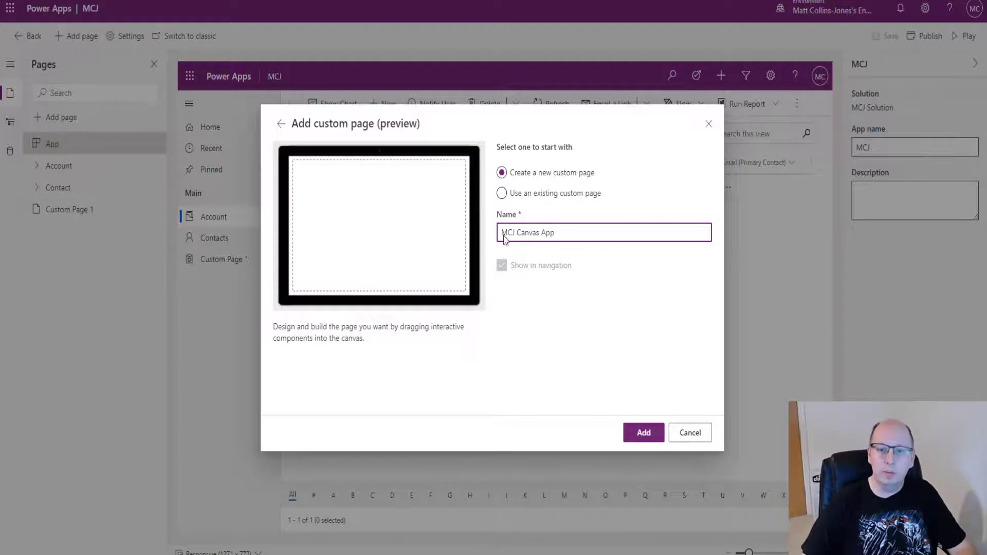
Add the MCJ Canvas App custom page and show the Insert pane of available controls
left_click(643, 433)
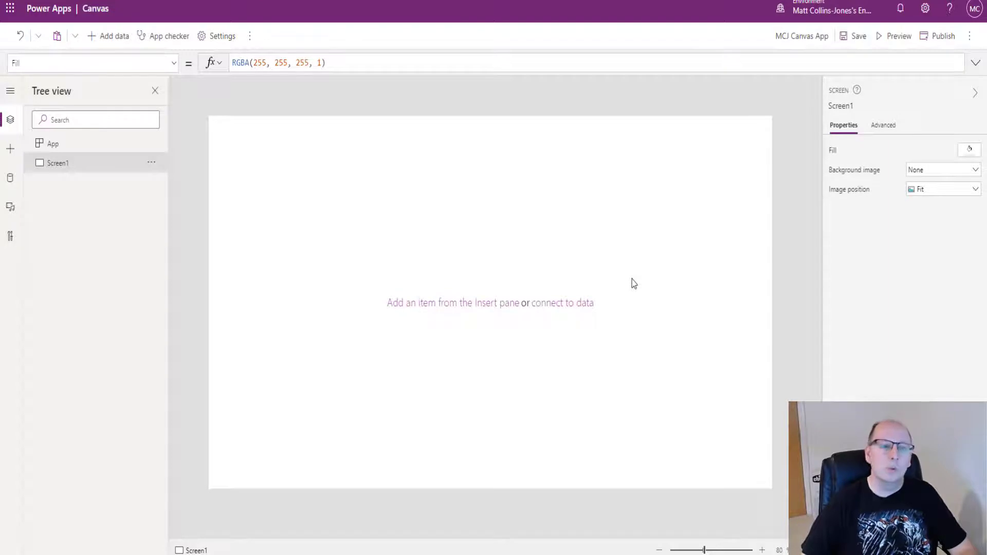
mouse_move(334, 320)
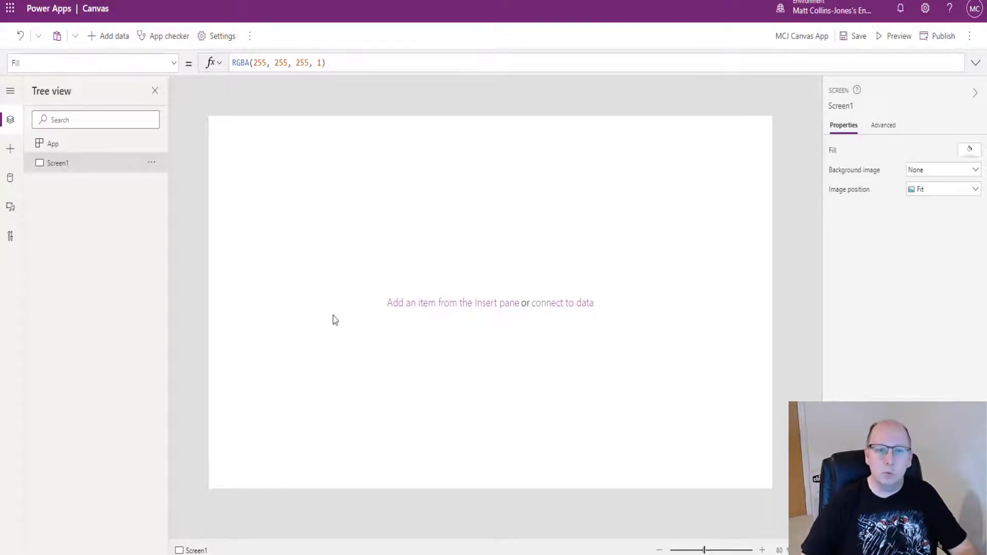
mouse_move(444, 270)
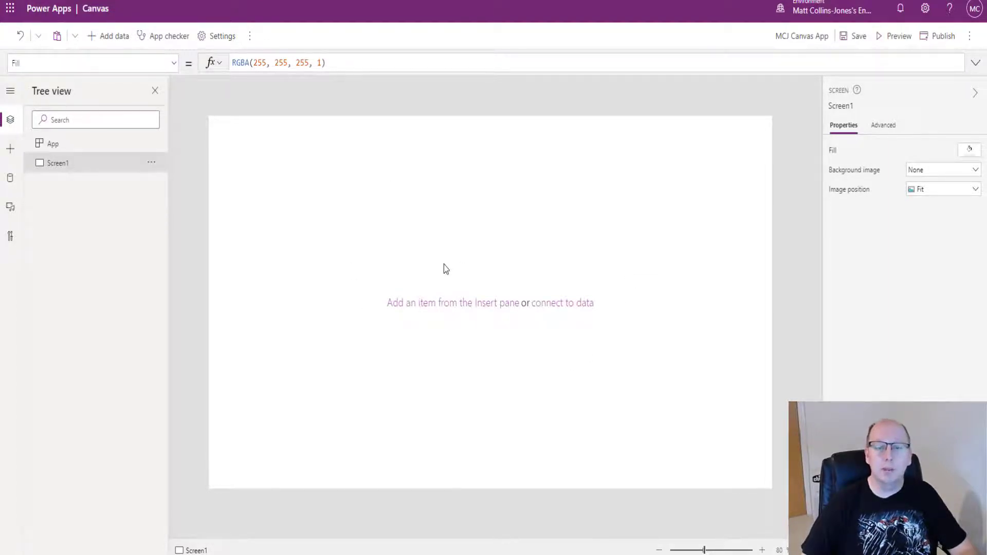
mouse_move(460, 296)
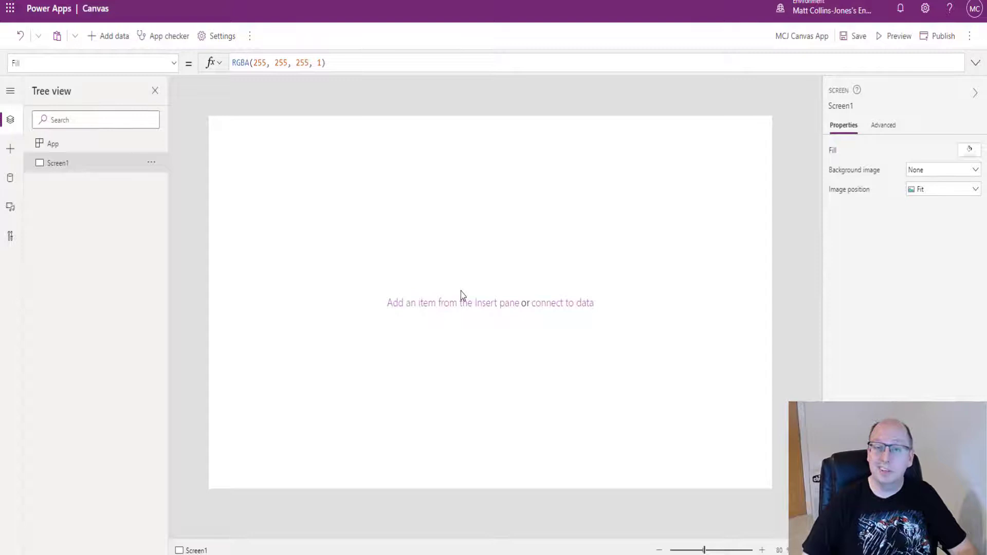
mouse_move(11, 148)
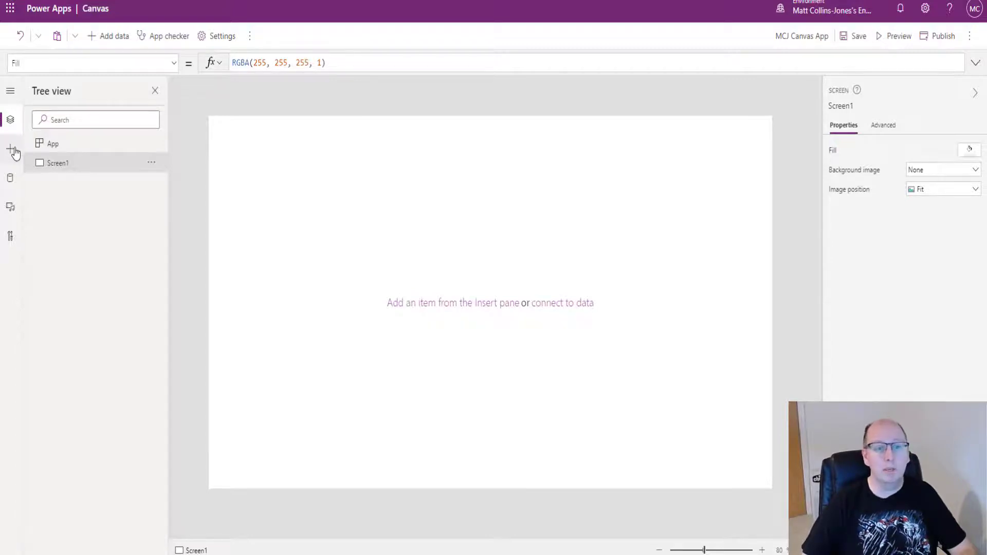
left_click(10, 148)
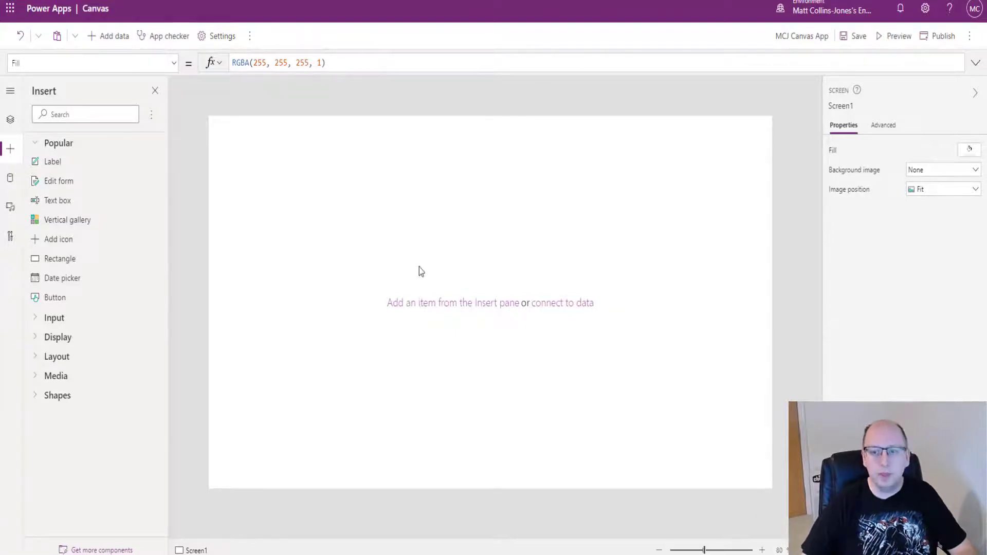
mouse_move(401, 159)
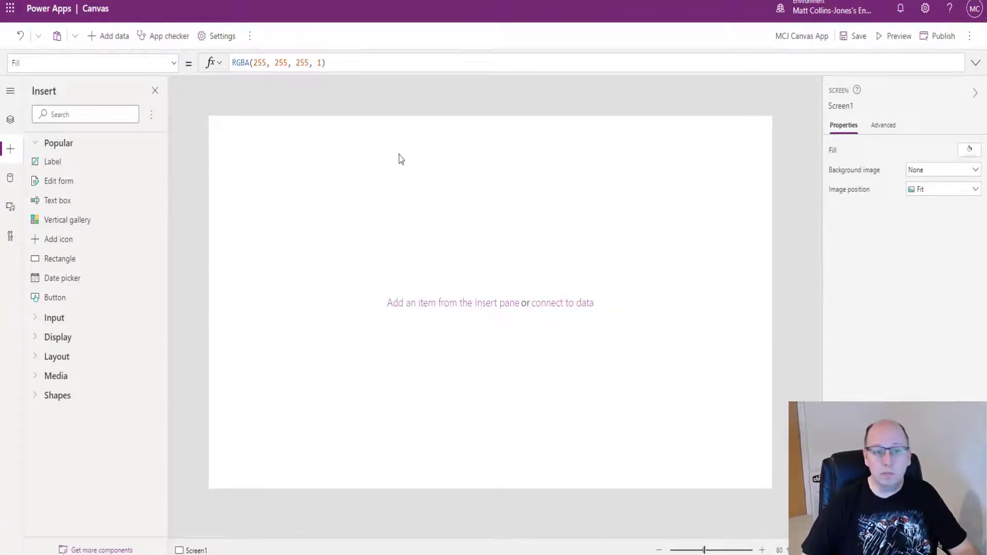
mouse_move(50, 164)
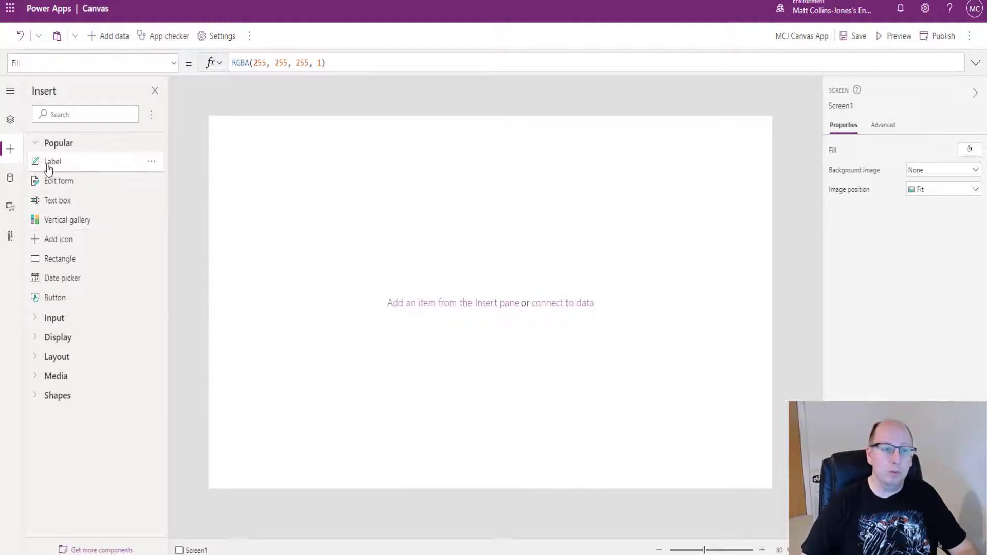
mouse_move(445, 190)
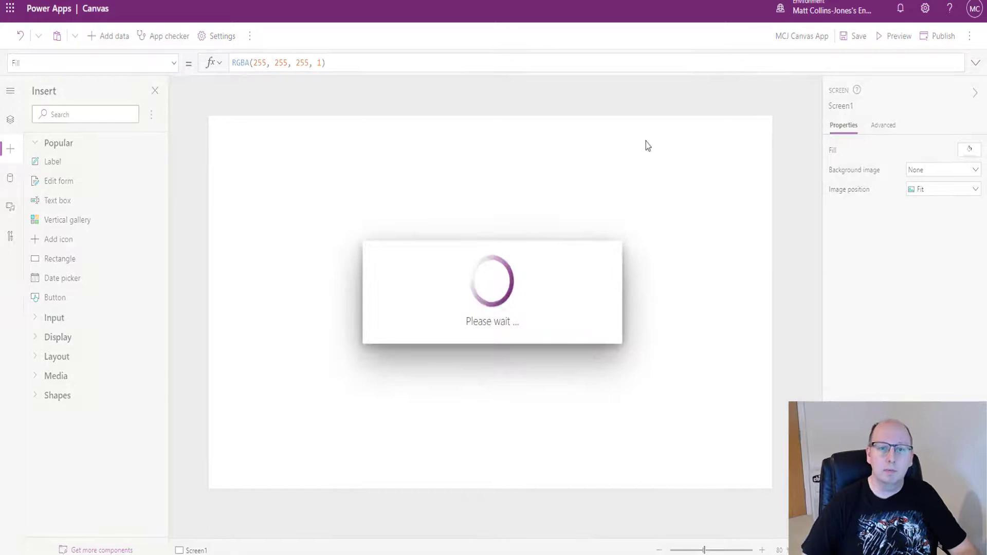
Insert a label reading 'MCJ Custom Page' with font size 25
left_click(52, 161)
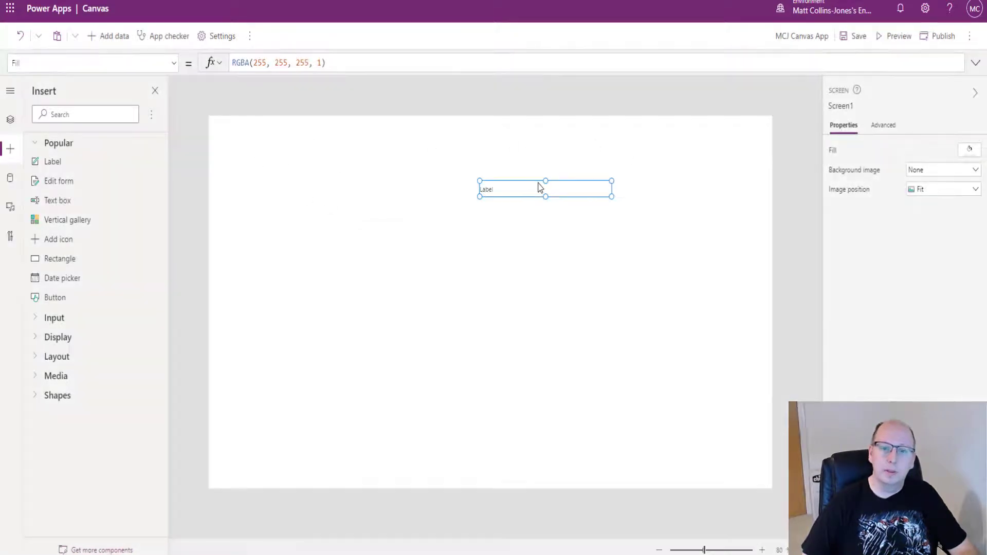
left_click(503, 189)
type("\"")
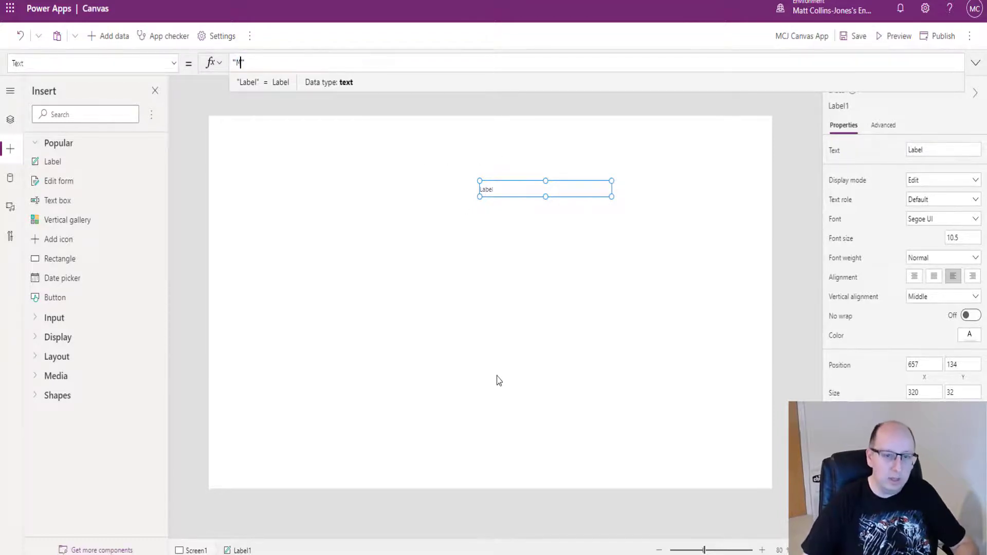
type("MCJ Cu")
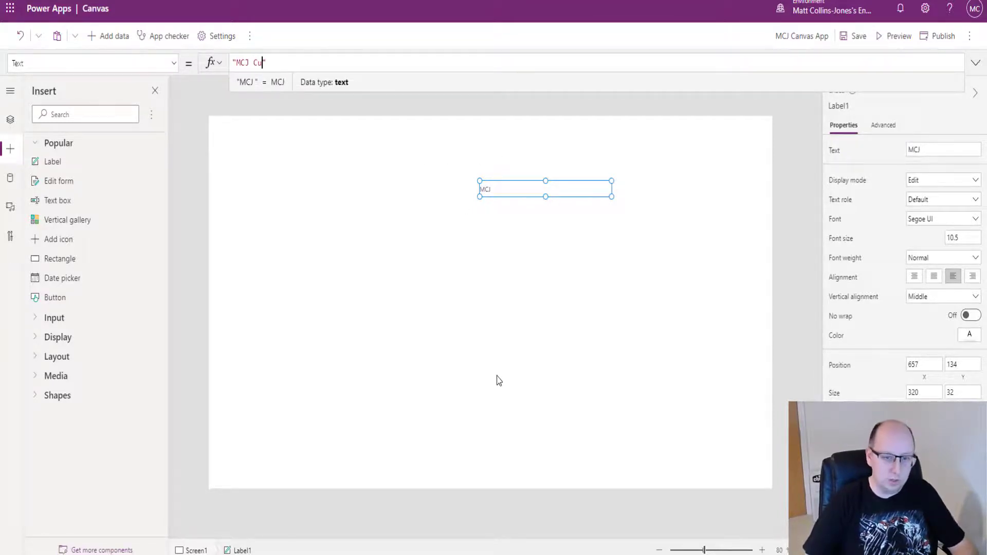
type("stom Page")
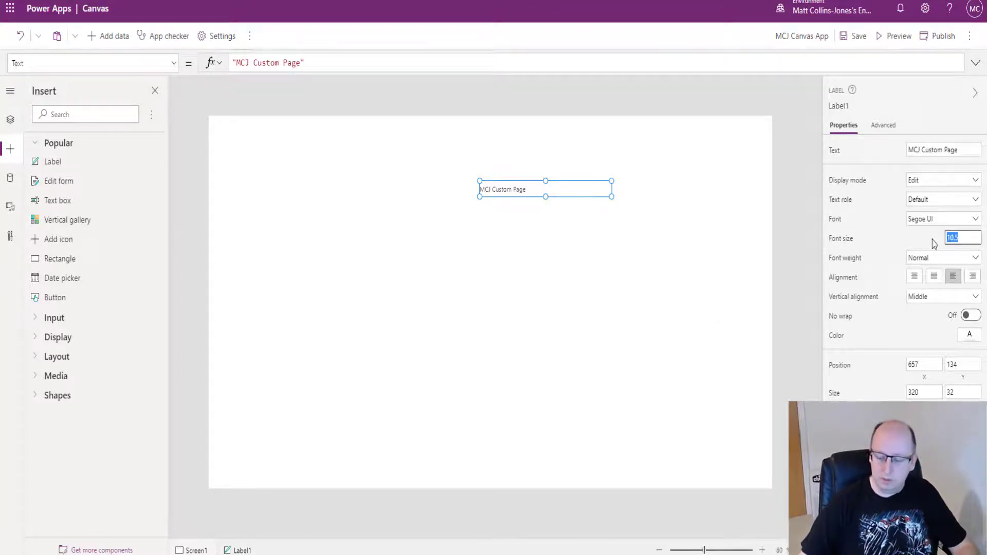
type("25")
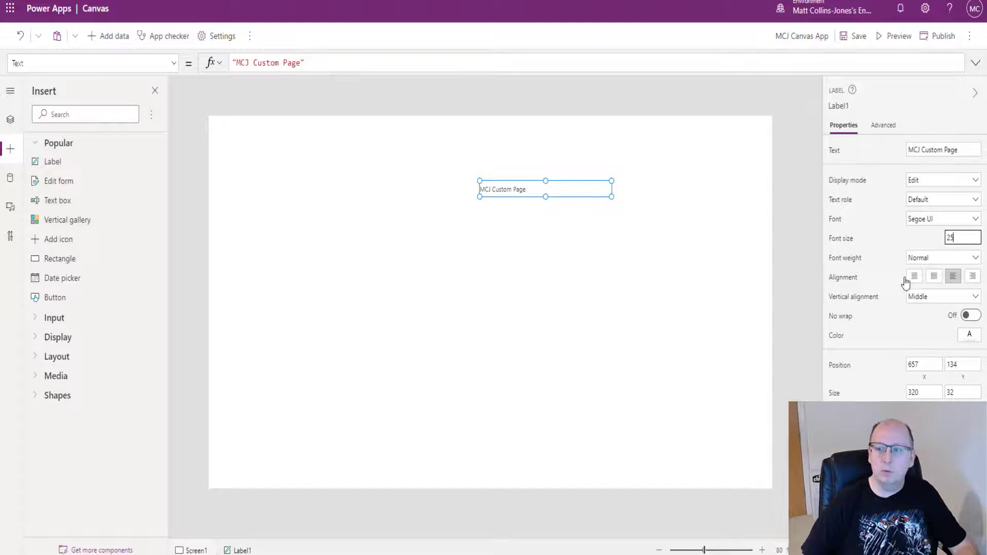
key("Return")
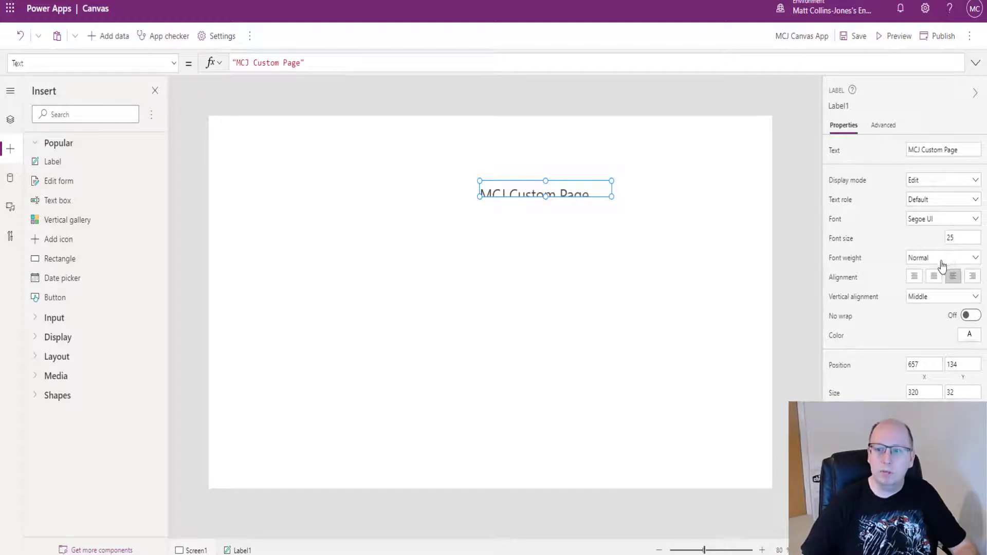
Make the title bold and centre-aligned, then review its property list
left_click(941, 257)
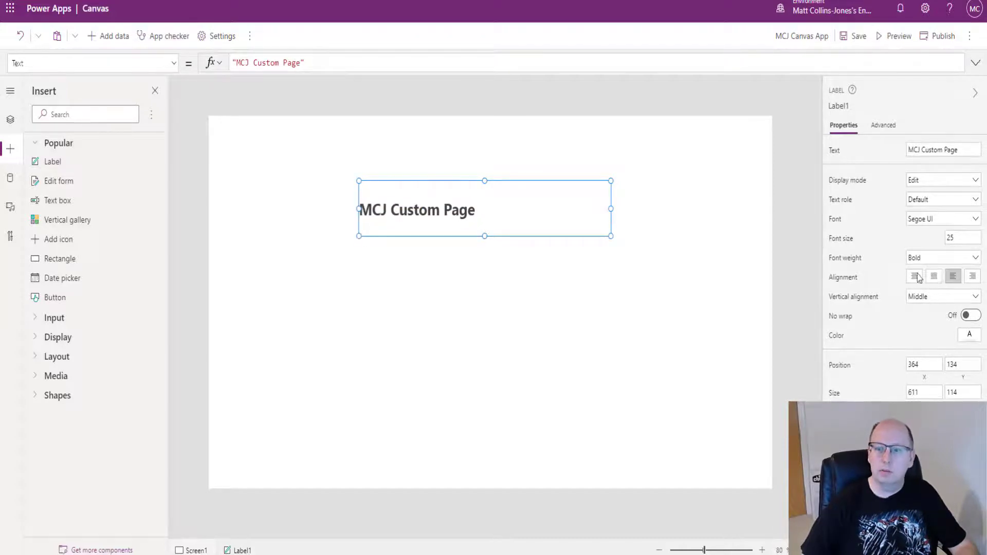
left_click(933, 276)
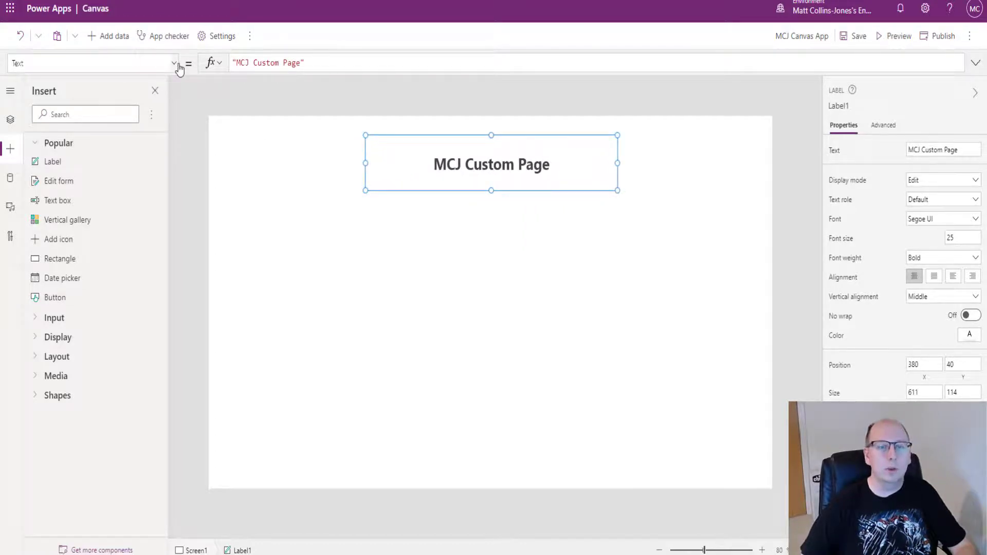
left_click(175, 63)
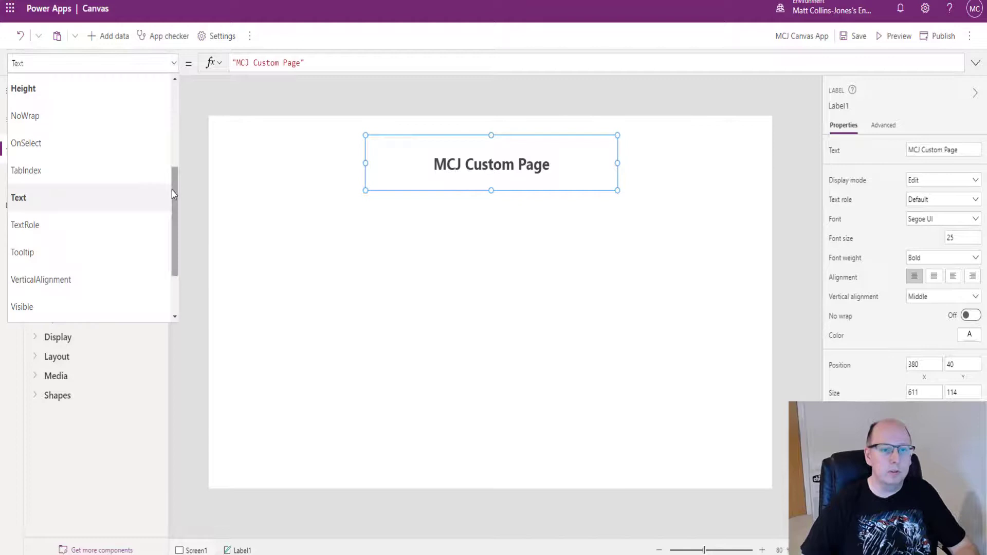
scroll("up", 3)
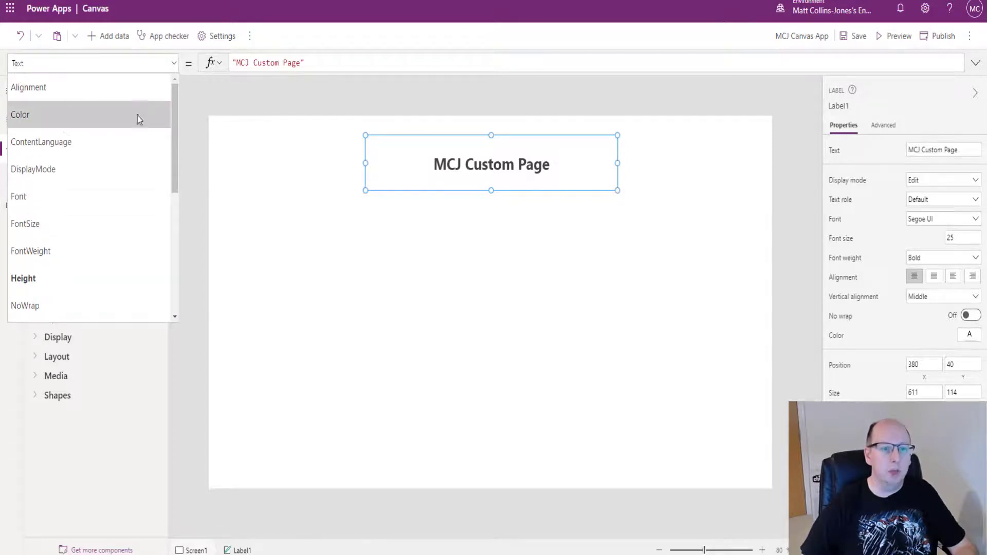
scroll("down", 3)
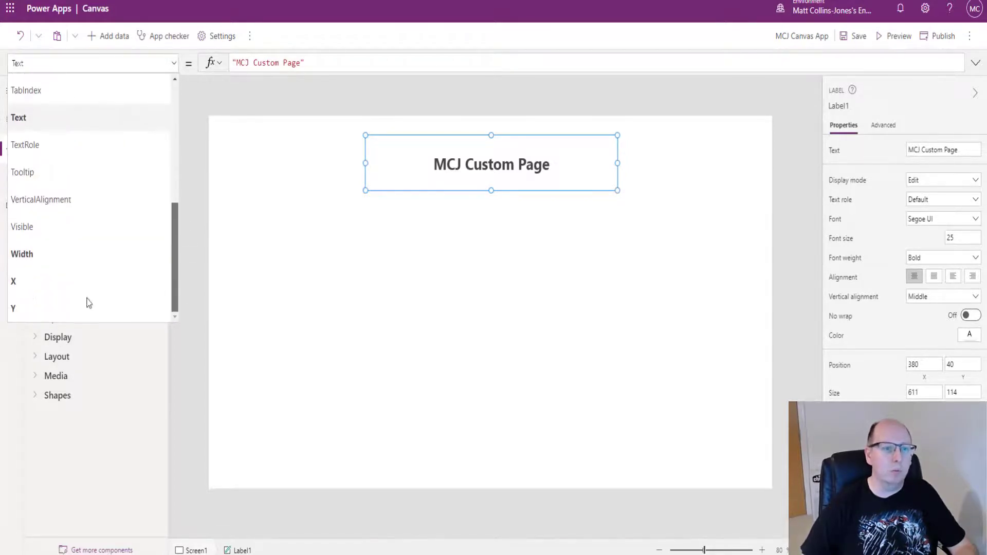
scroll("up", 3)
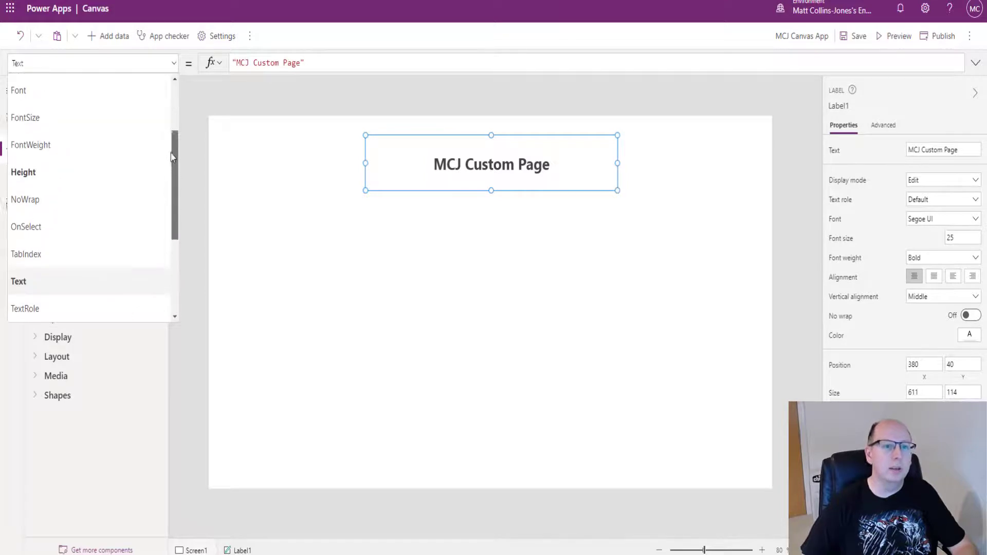
scroll("up", 3)
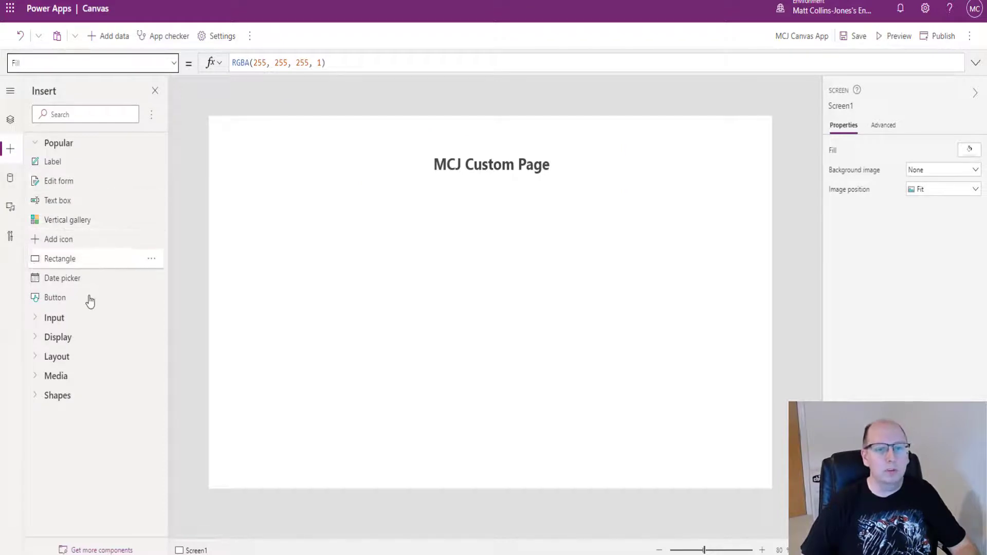
mouse_move(129, 227)
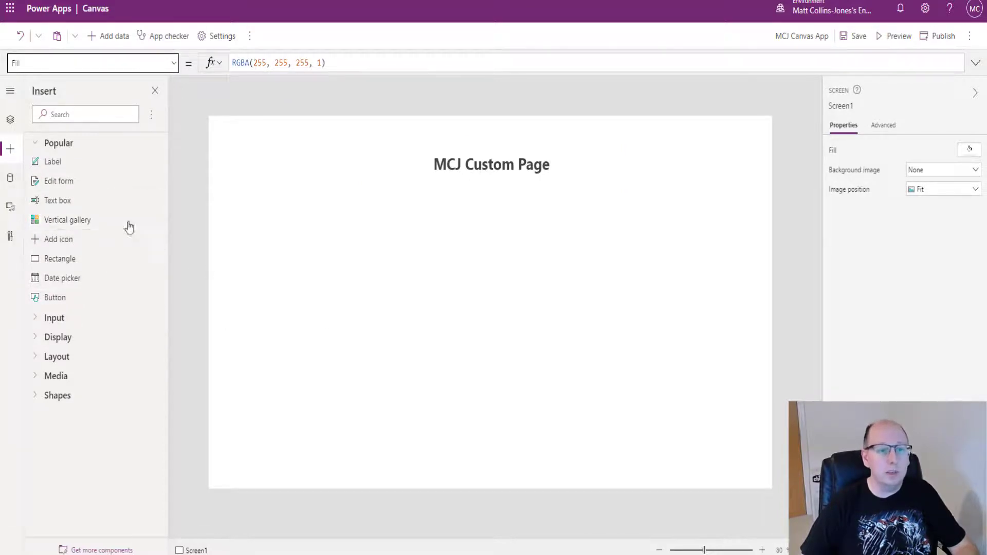
Add a text box whose value reads 'Please enter your Name', then a button
left_click(57, 200)
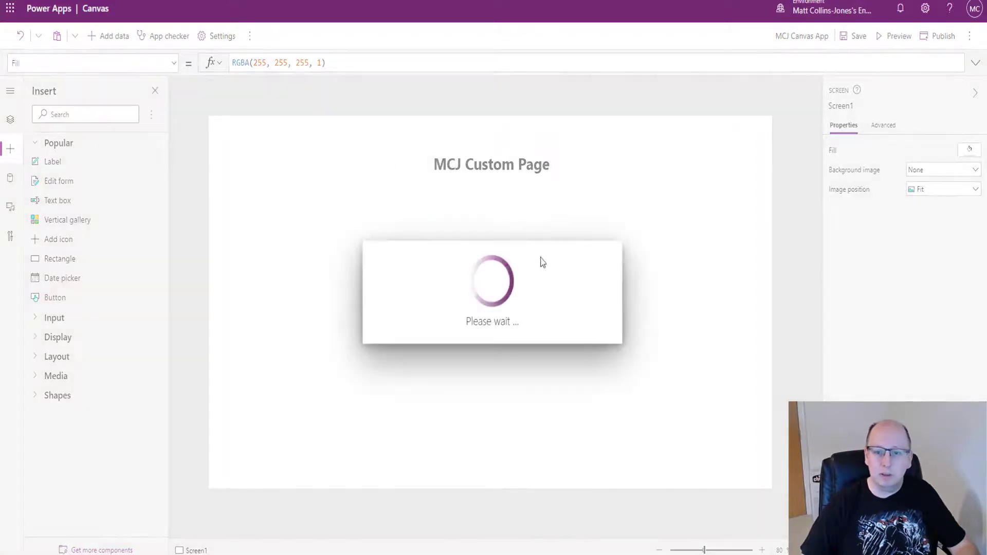
left_click(58, 201)
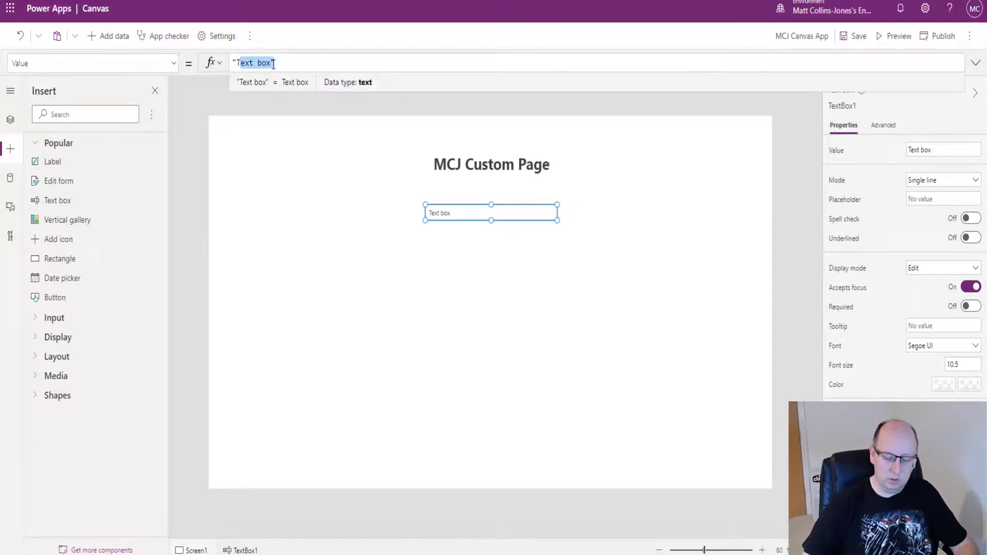
type("\"Please enter")
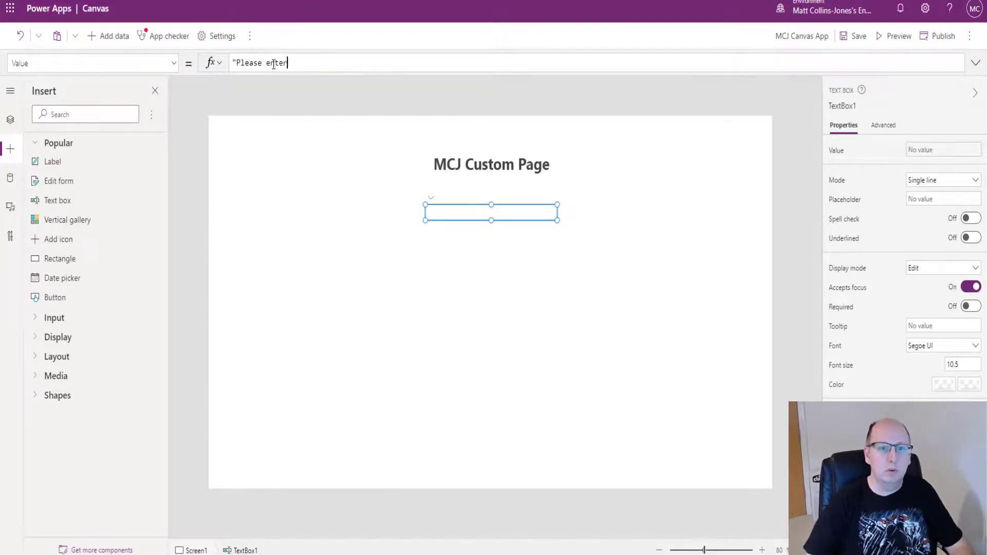
type("you rName")
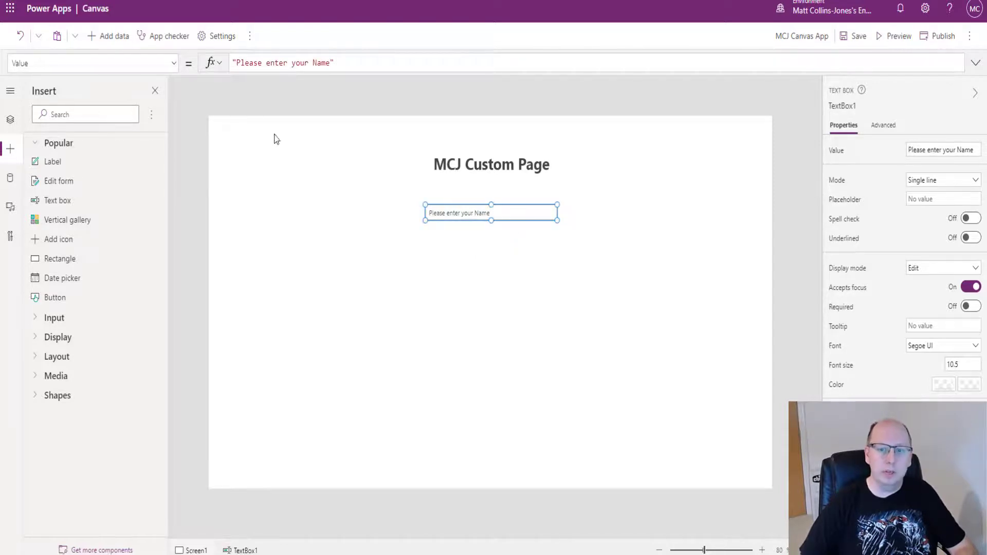
mouse_move(51, 223)
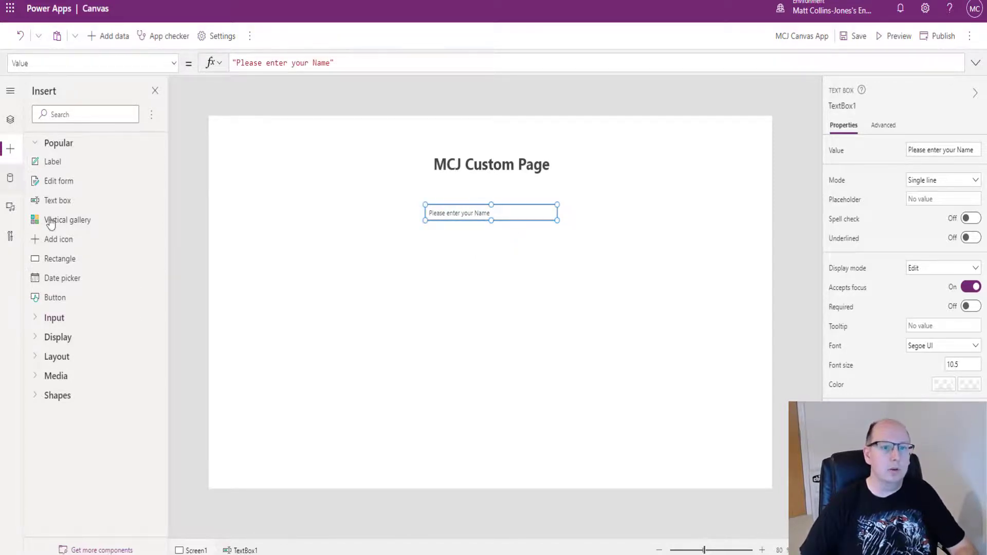
left_click(55, 297)
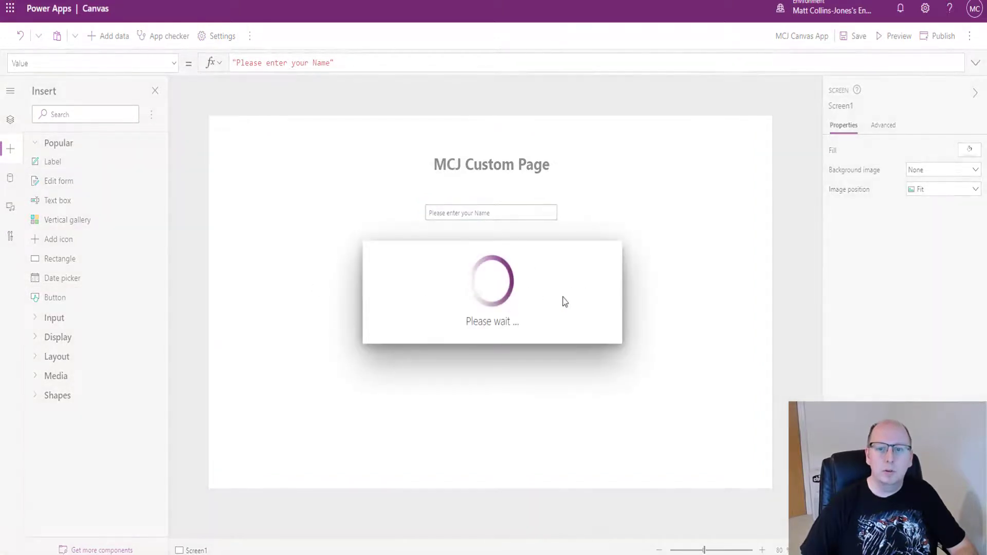
left_click(54, 297)
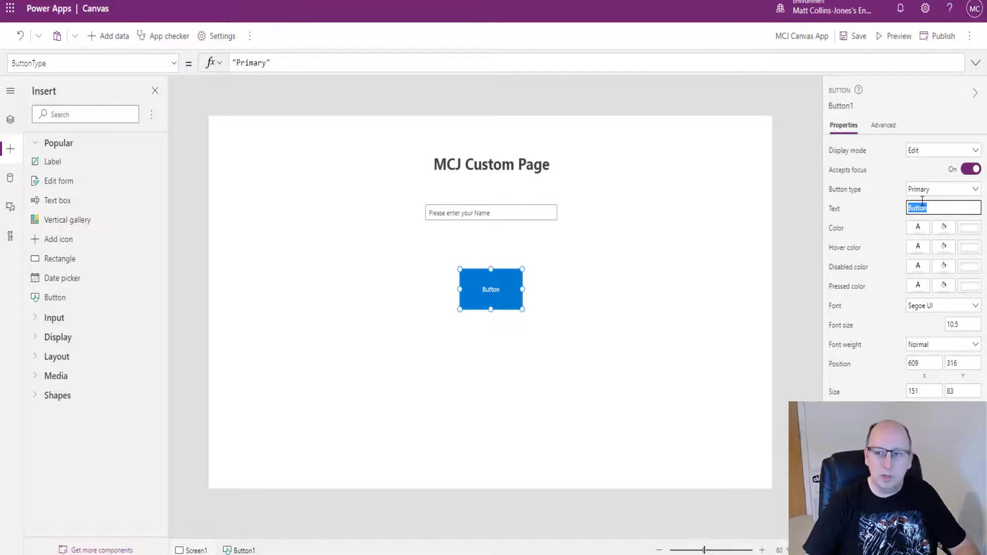
type("Submit")
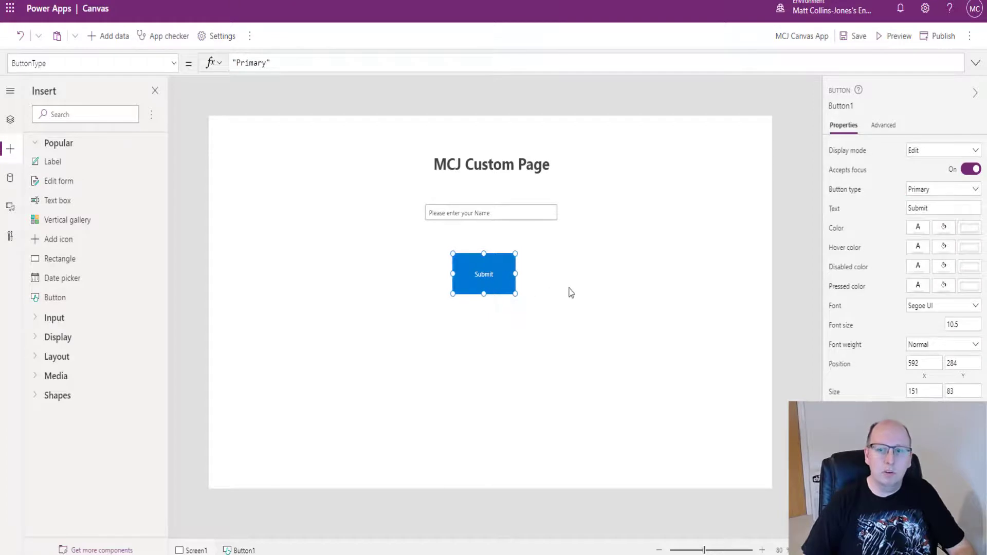
mouse_move(495, 384)
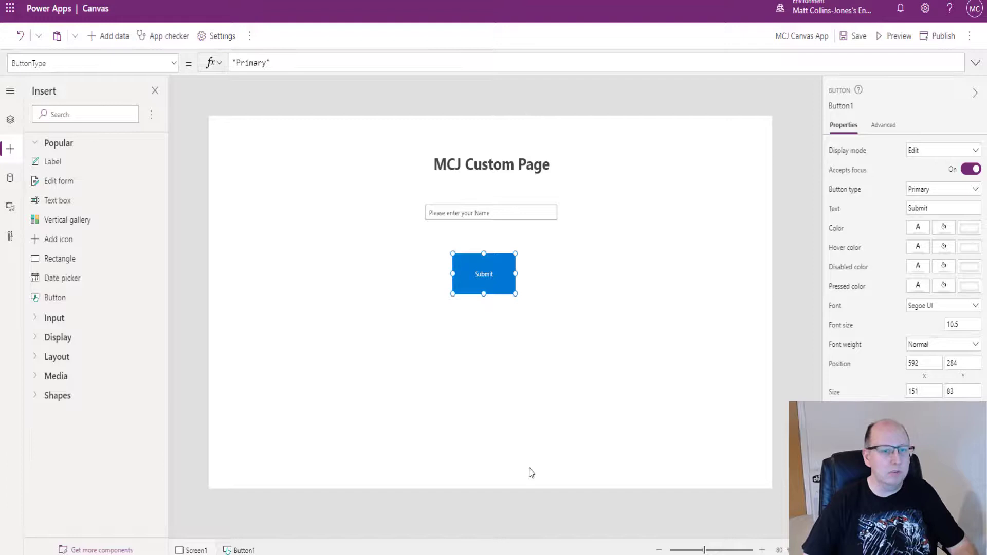
mouse_move(397, 175)
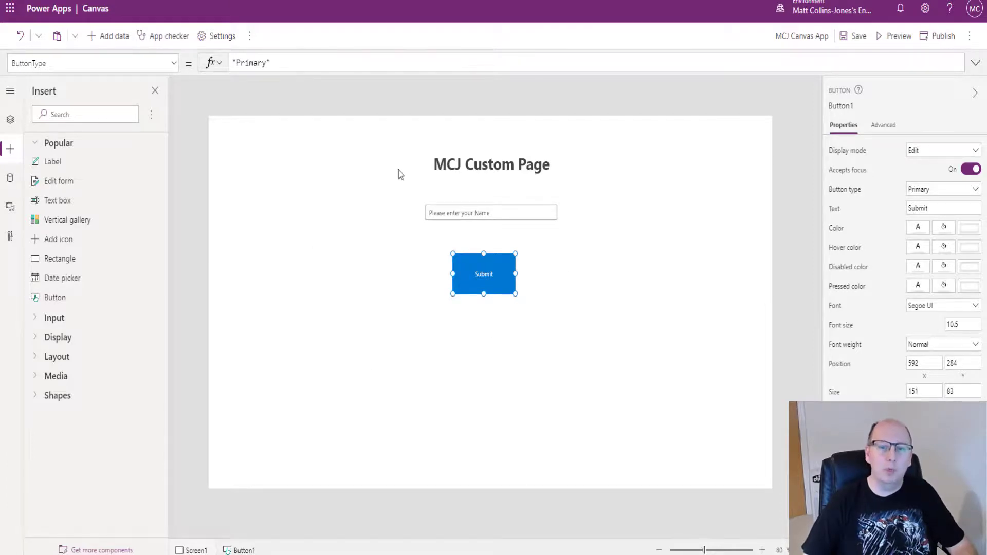
mouse_move(419, 229)
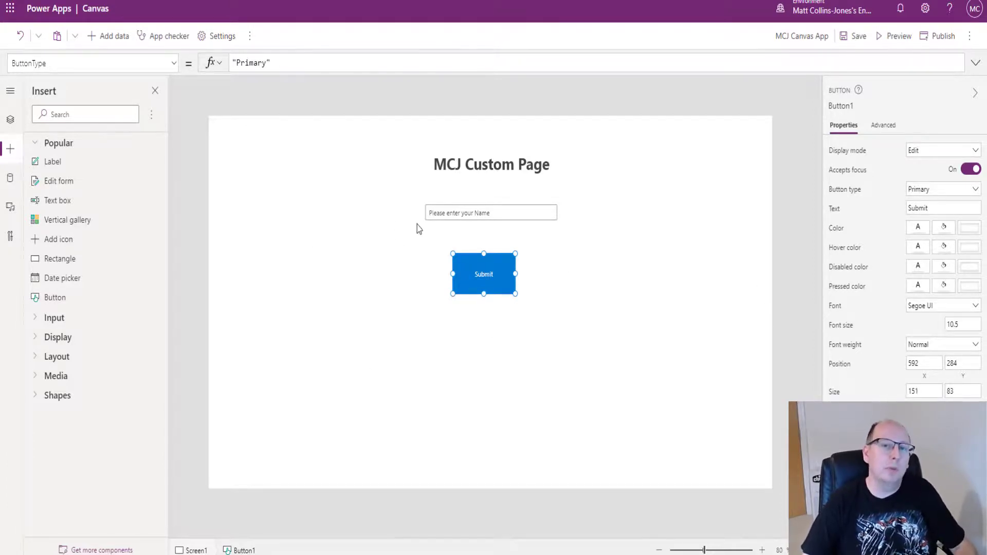
mouse_move(512, 381)
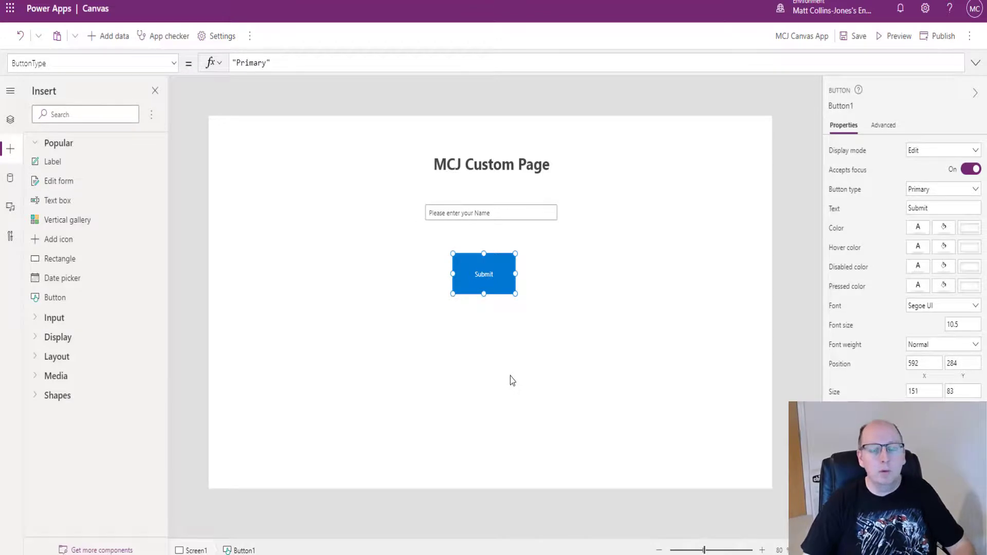
mouse_move(525, 355)
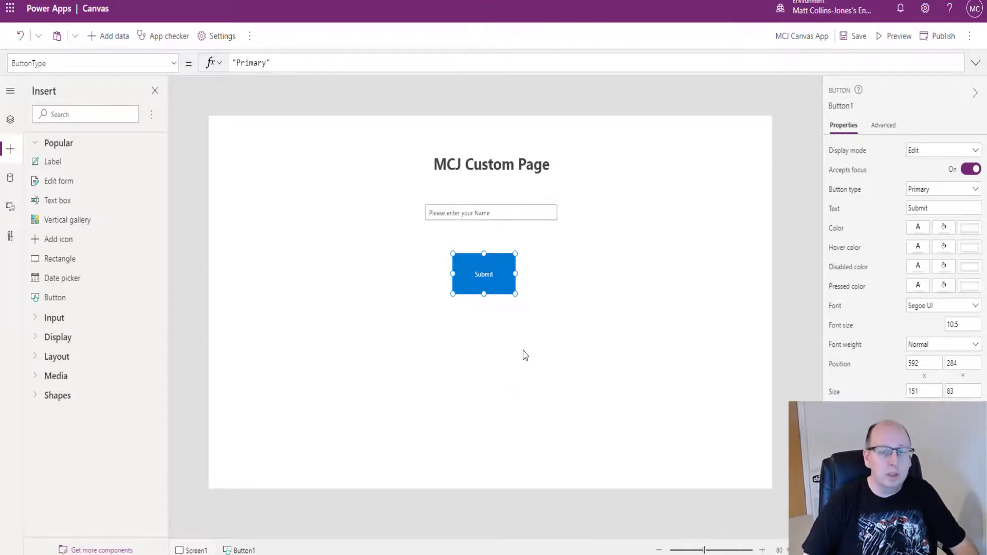
mouse_move(531, 362)
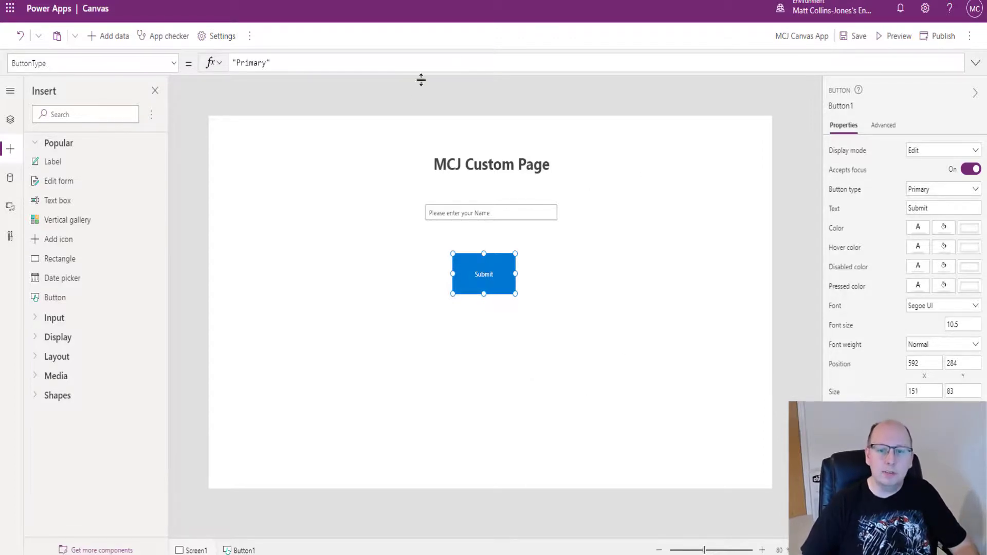
mouse_move(788, 386)
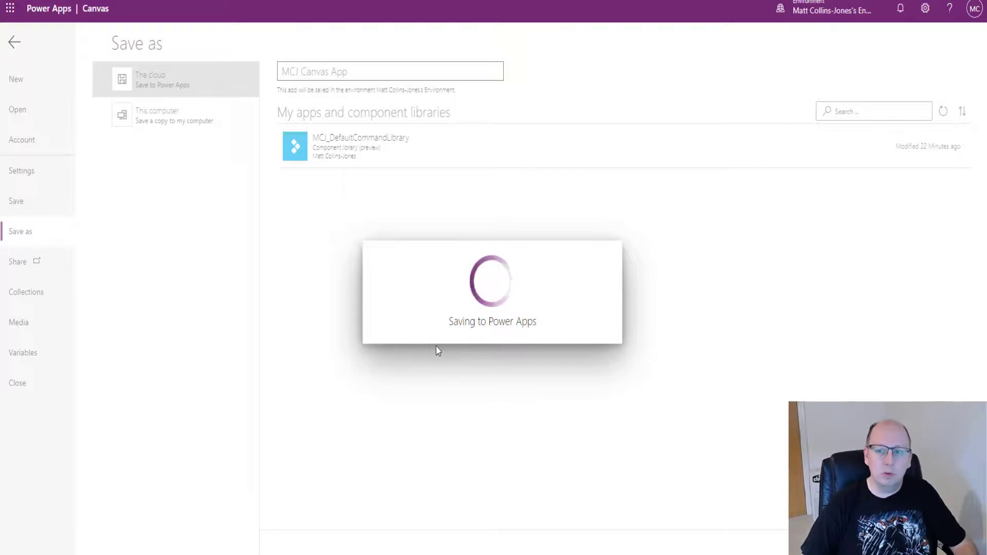
mouse_move(483, 349)
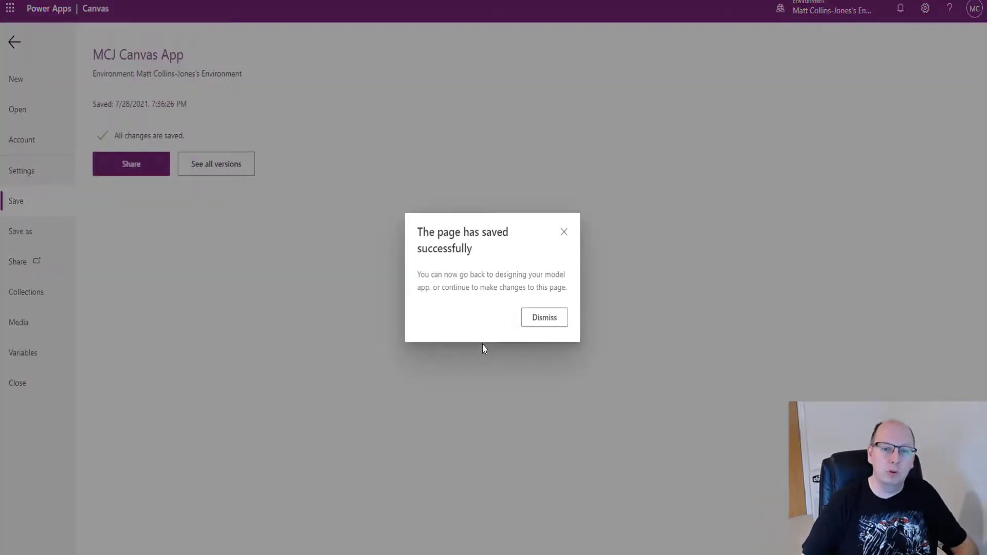
mouse_move(479, 265)
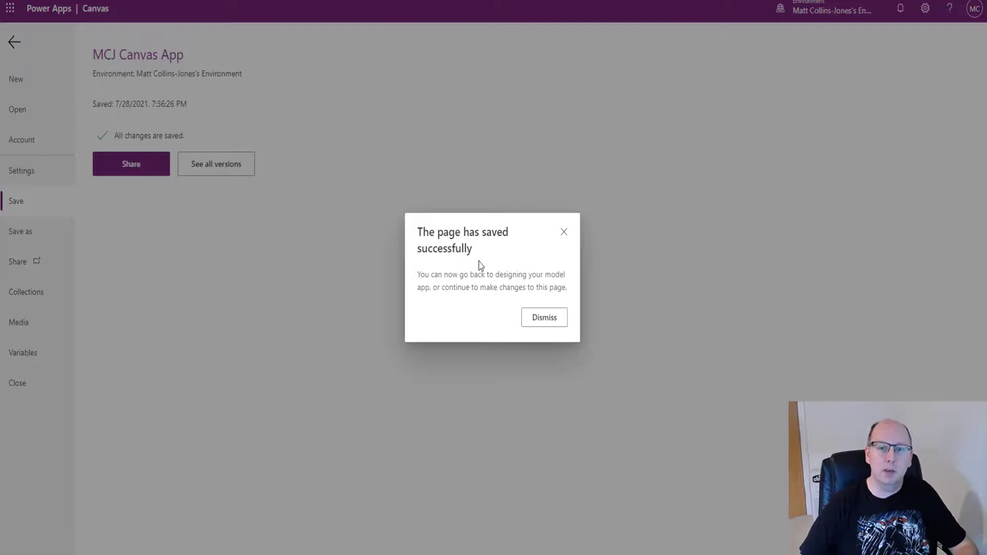
Dismiss the save confirmation and publish this version of the custom page
left_click(543, 316)
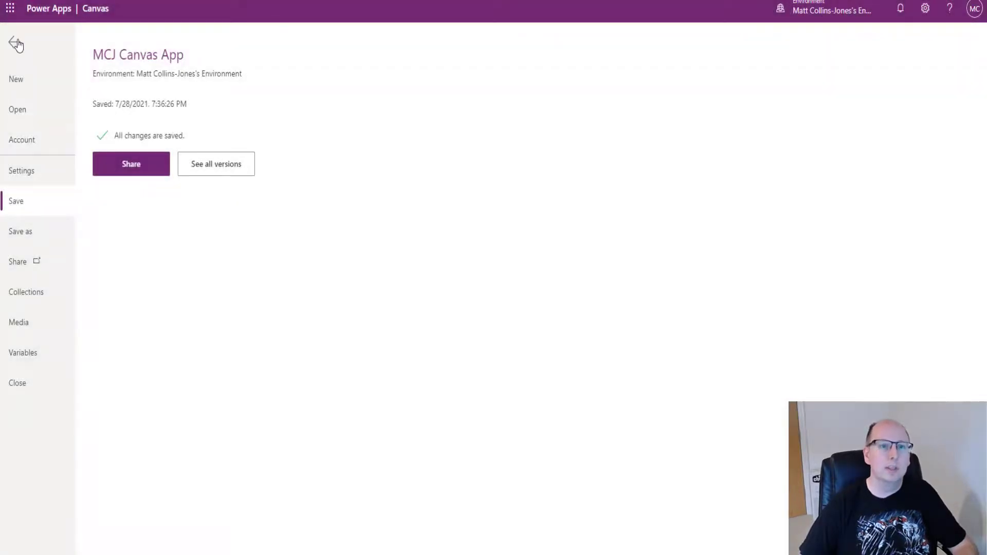
left_click(16, 44)
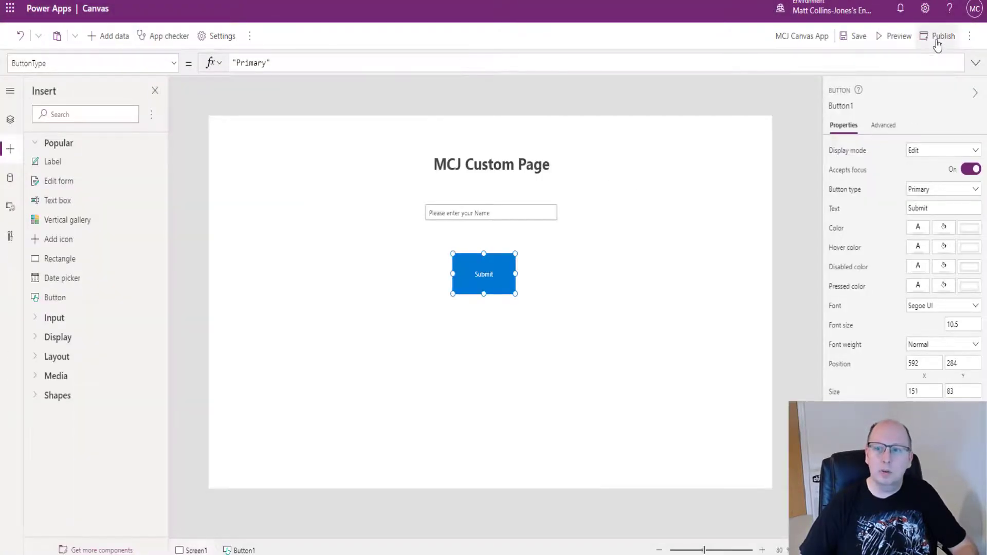
left_click(943, 36)
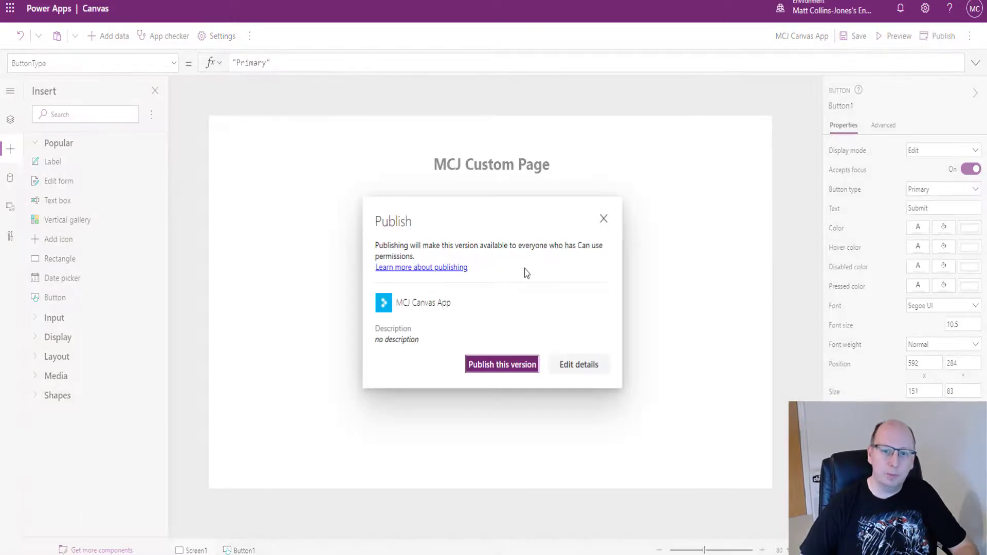
left_click(501, 364)
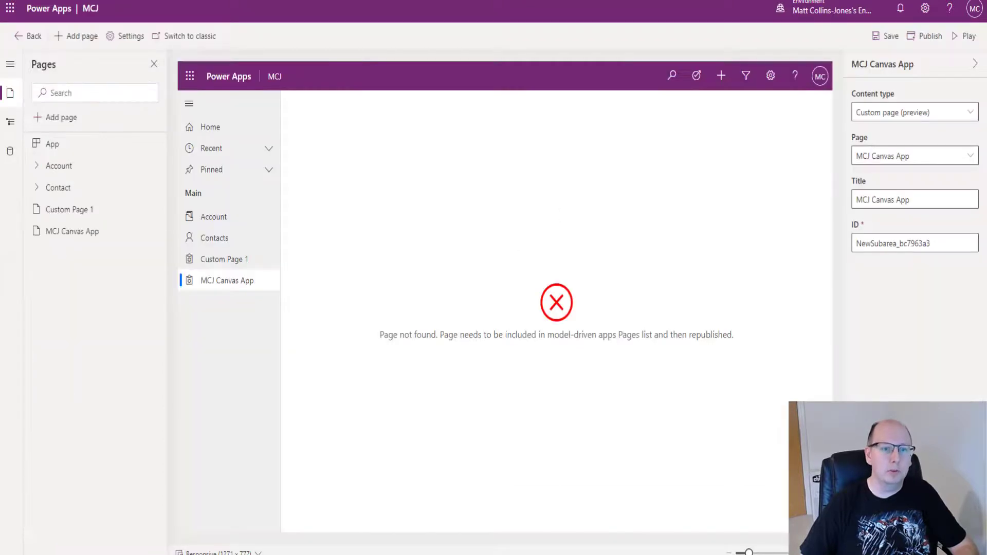
mouse_move(353, 304)
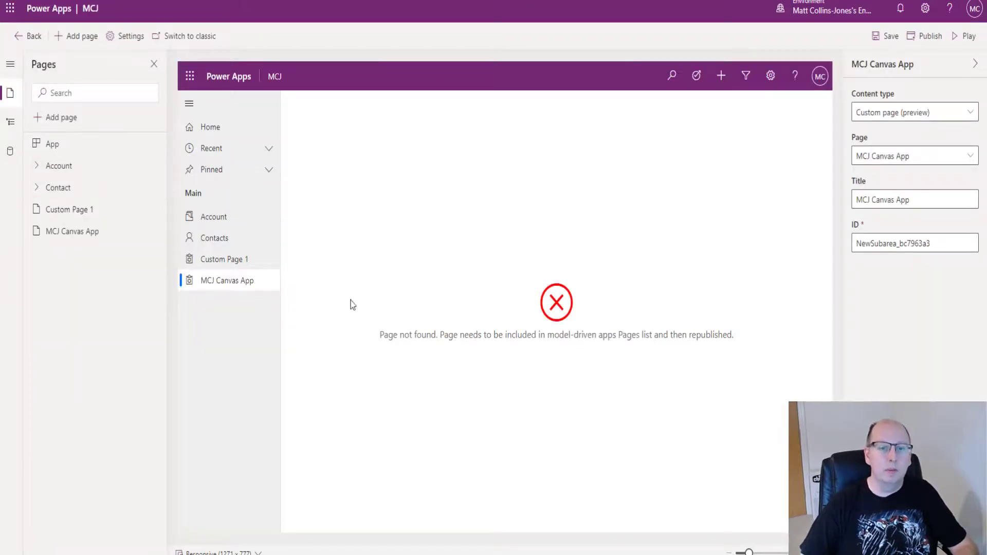
mouse_move(553, 284)
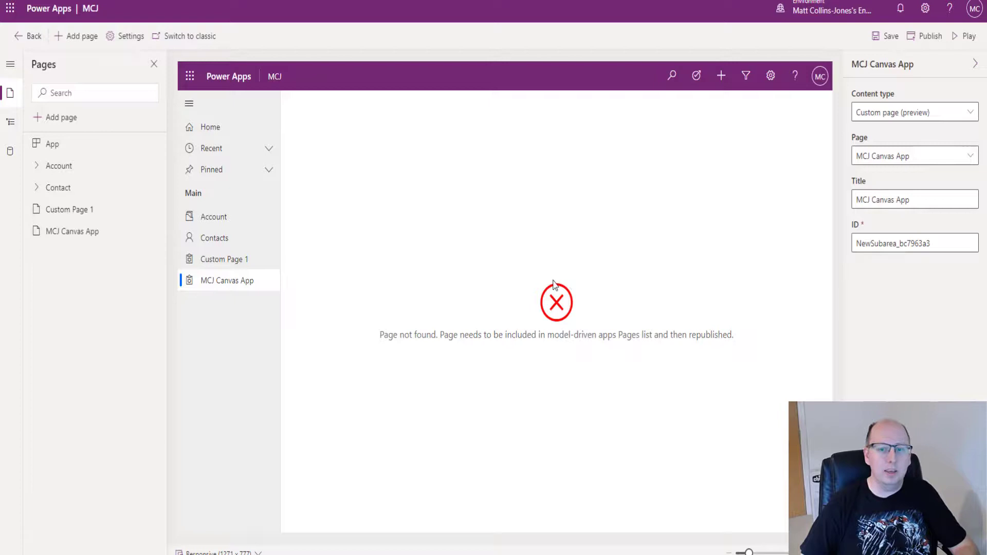
mouse_move(339, 306)
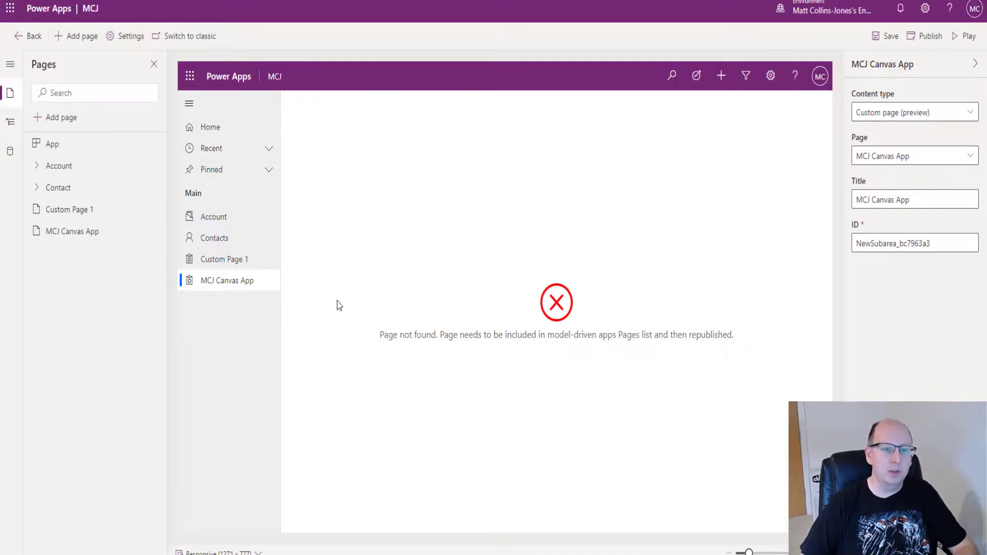
Select the MCJ Canvas App page entry, save and publish the app, then play it
left_click(213, 217)
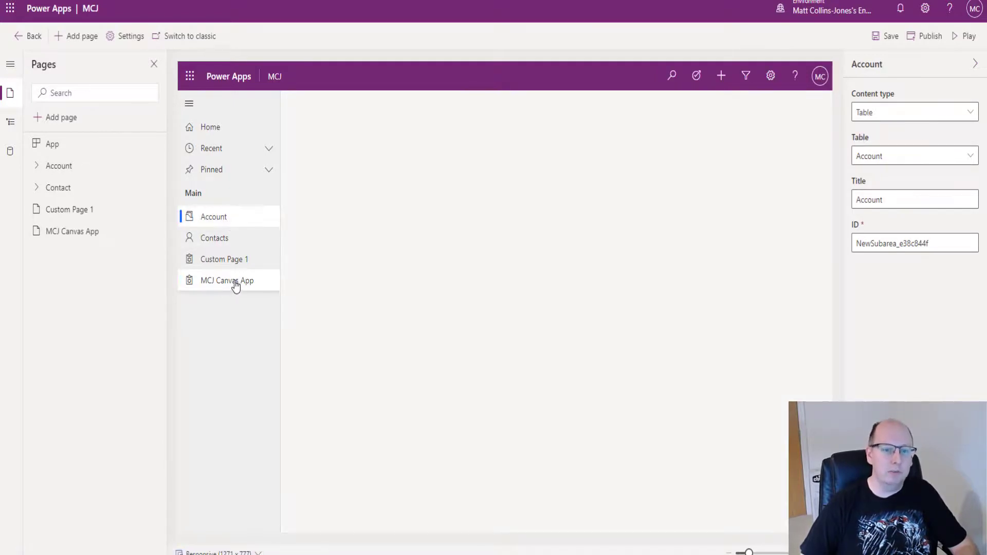
mouse_move(245, 290)
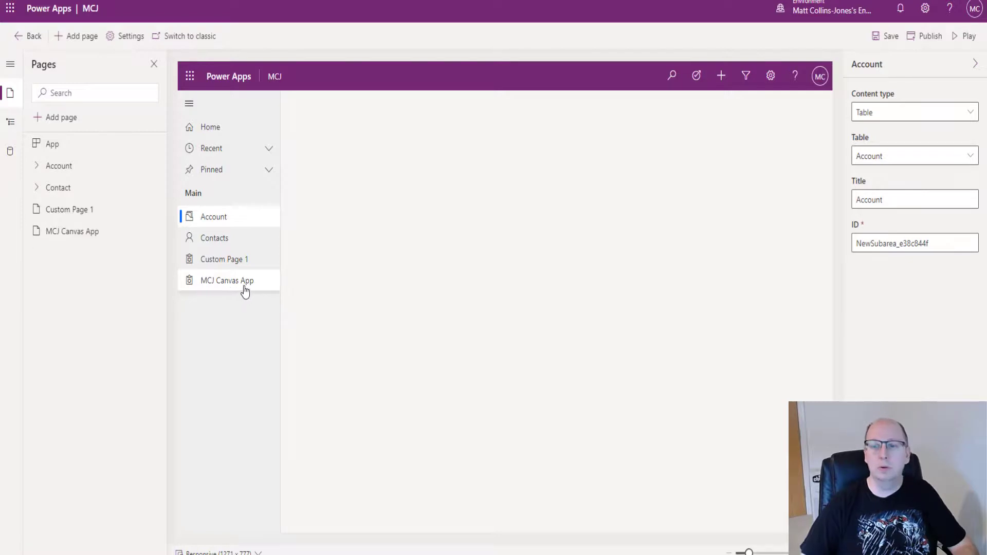
left_click(226, 279)
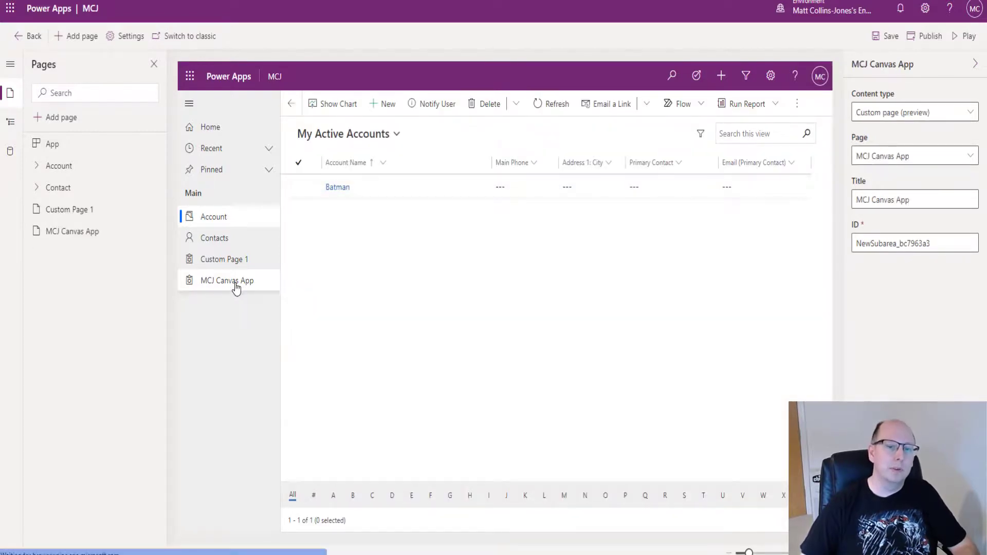
left_click(227, 279)
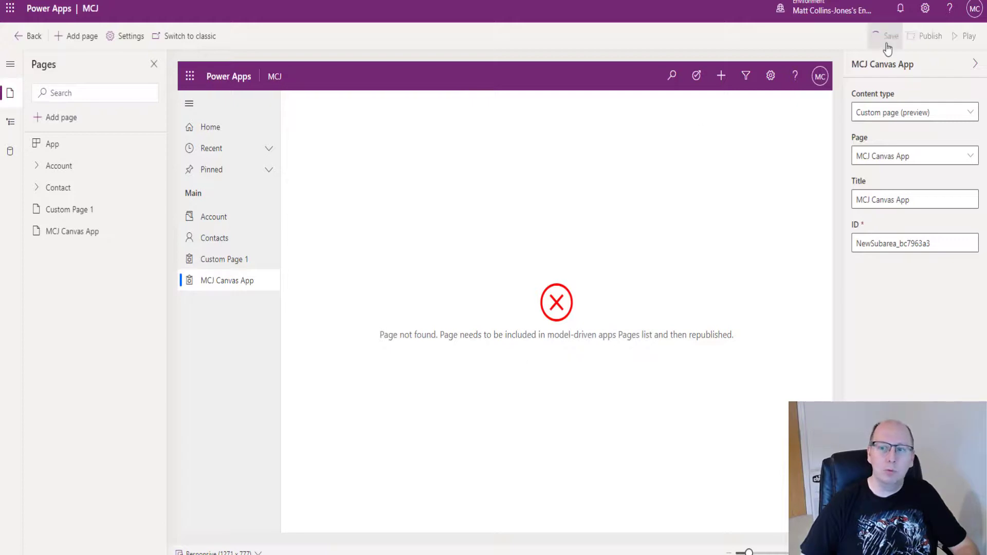
mouse_move(938, 43)
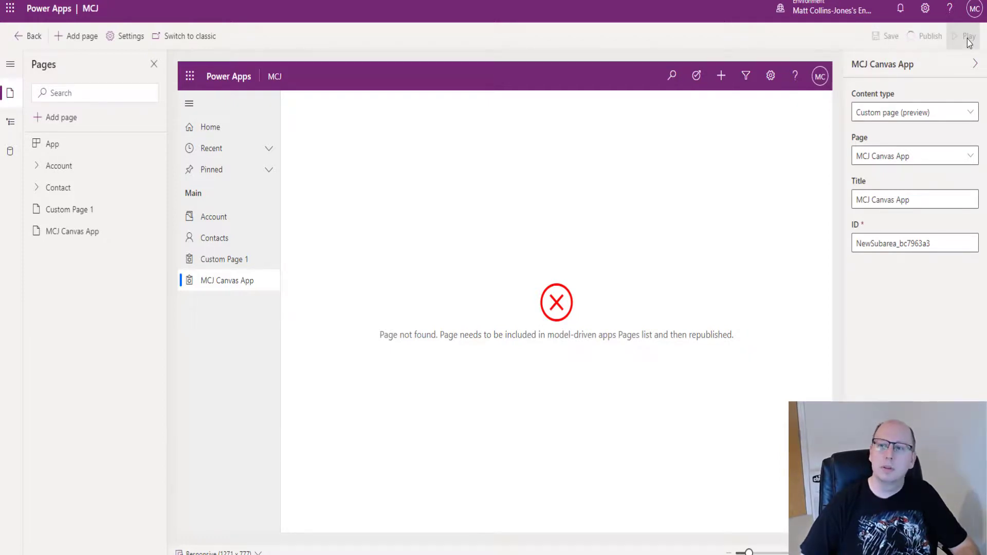
left_click(969, 36)
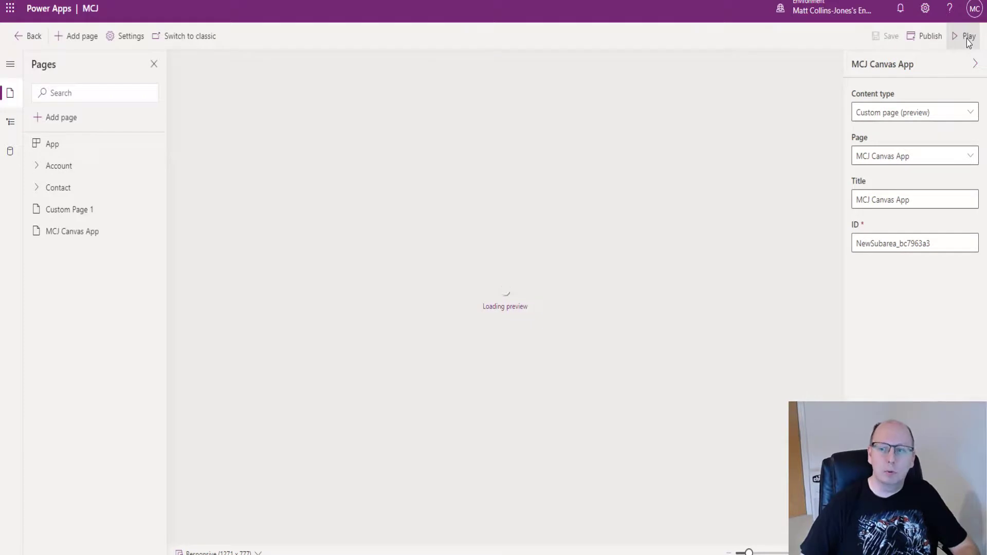
Run the app, show the Account list and open MCJ Canvas App from the sitemap
left_click(969, 36)
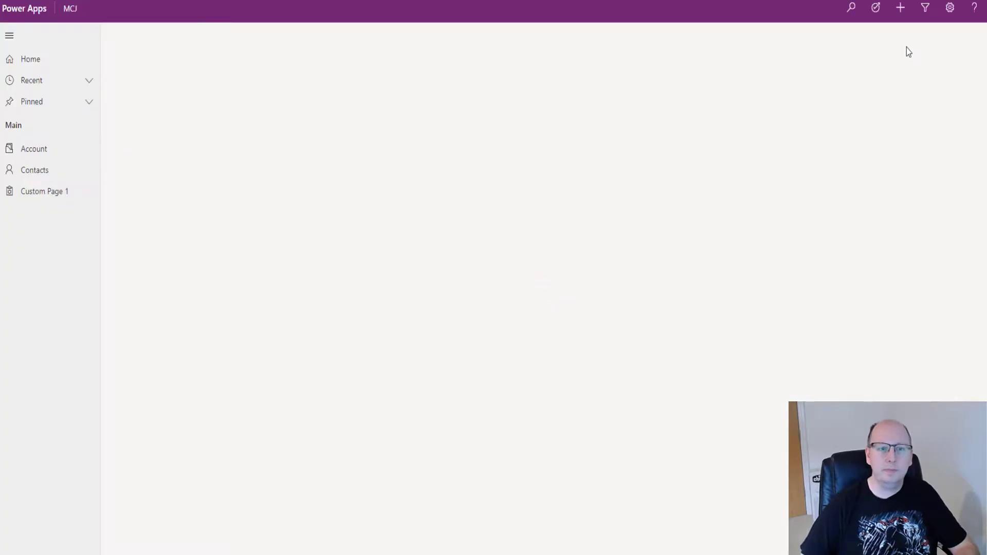
mouse_move(69, 191)
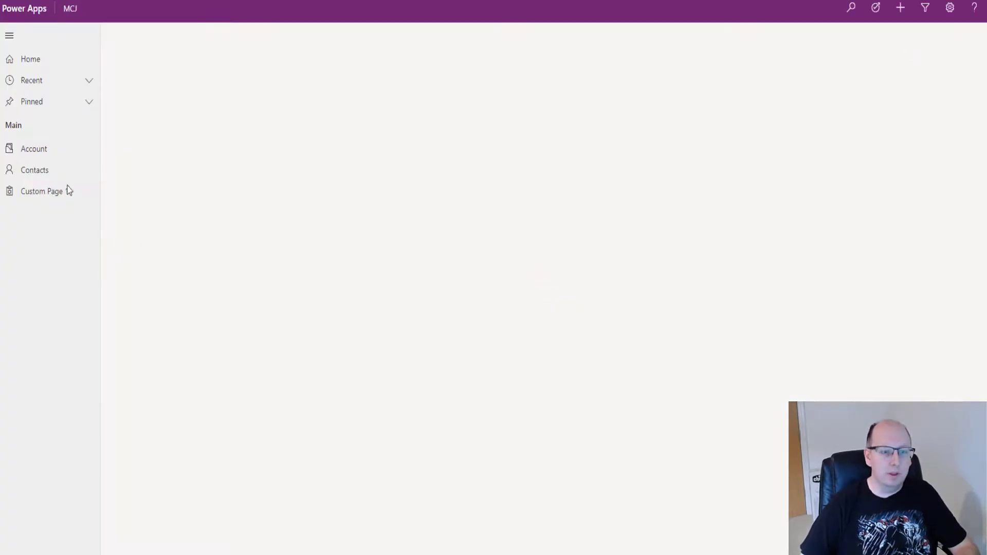
left_click(34, 148)
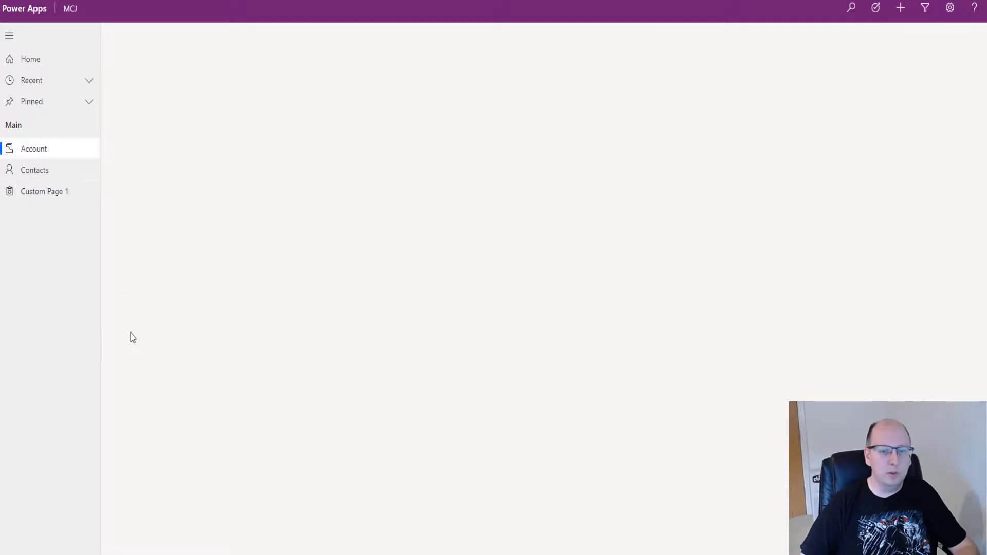
mouse_move(55, 327)
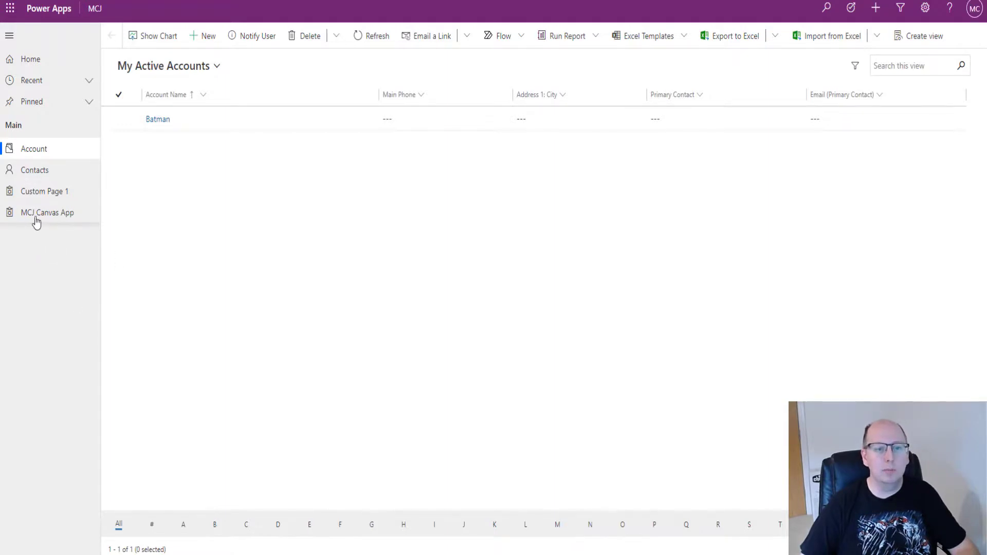
mouse_move(40, 214)
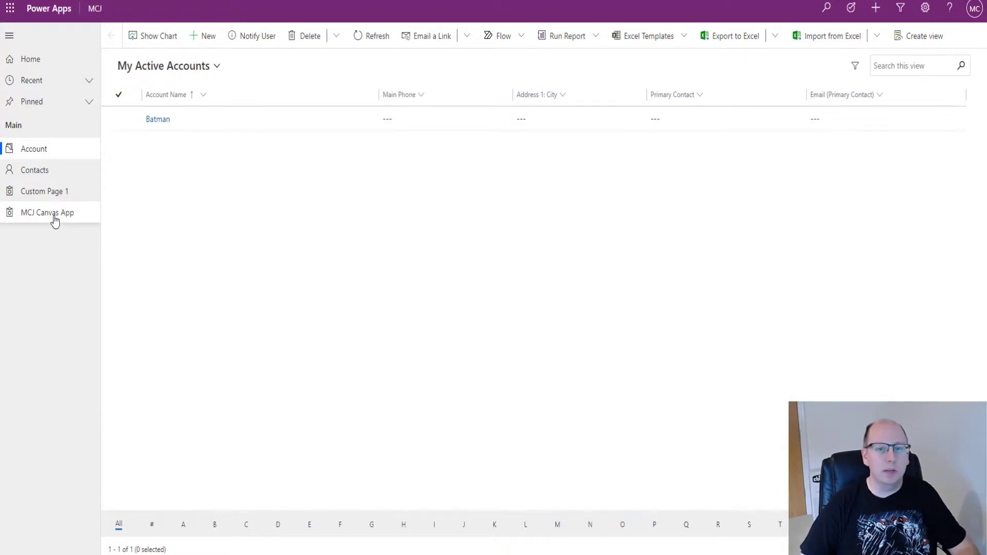
left_click(46, 212)
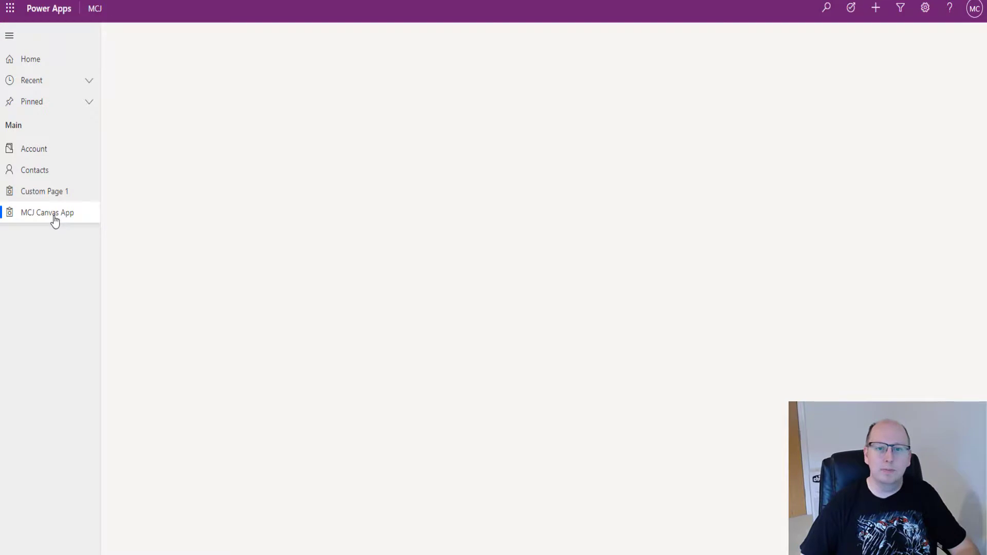
Load the custom page and replace the name box placeholder with 'Matt Collins-Jones'
left_click(46, 211)
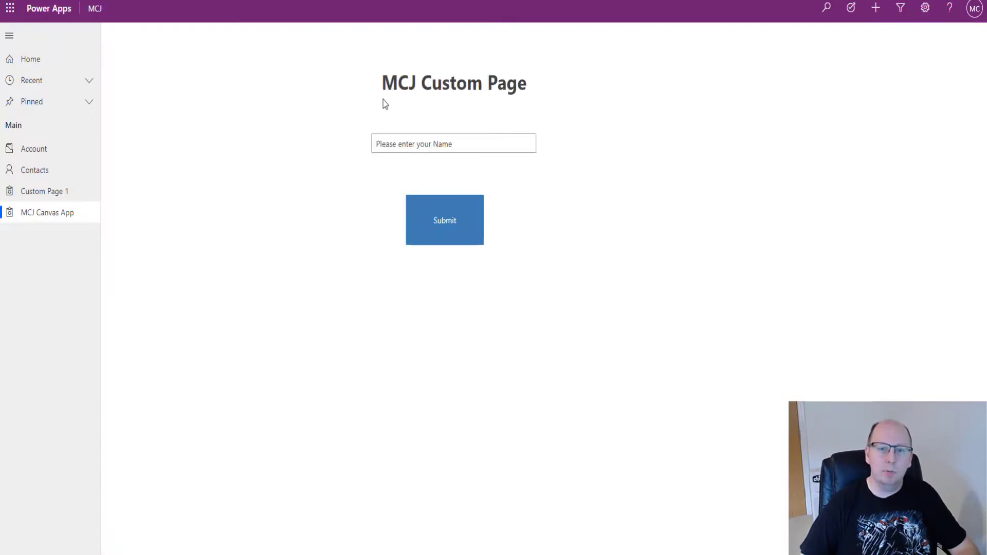
left_click(453, 143)
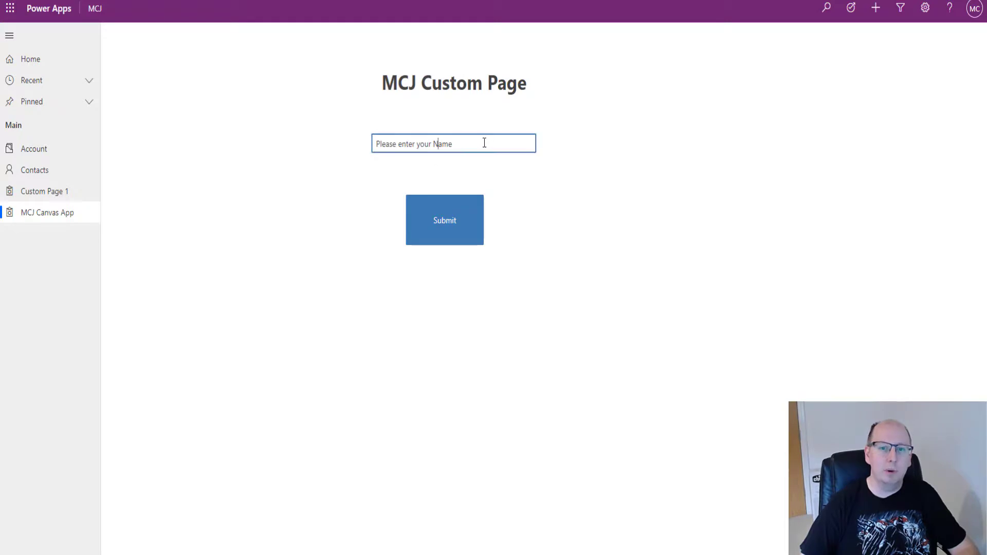
triple_click(453, 143)
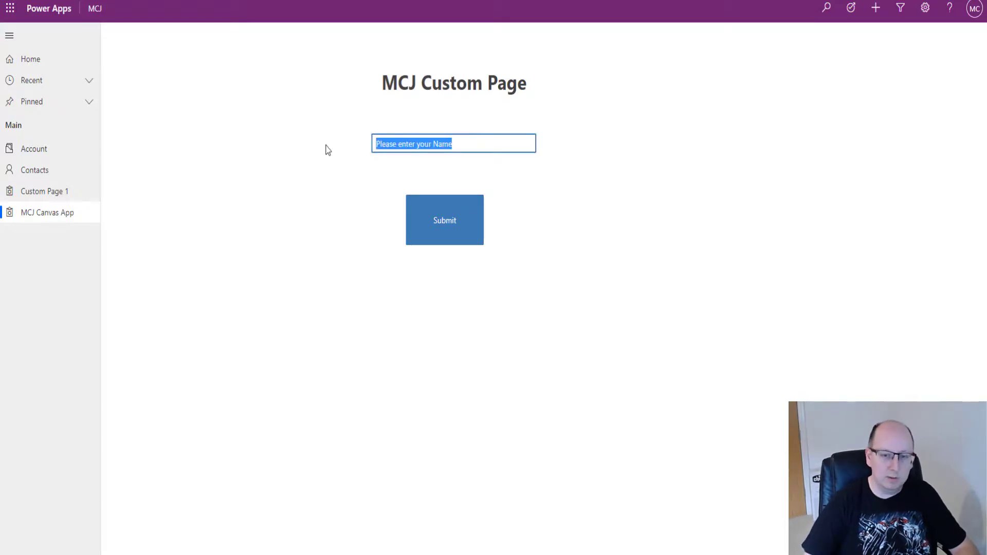
type("Matt Collins")
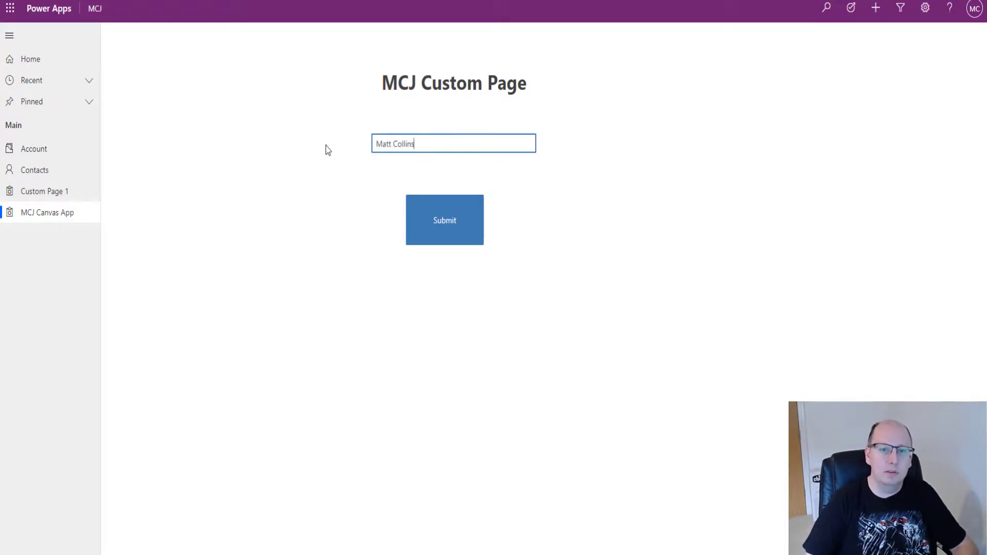
type("-Jones")
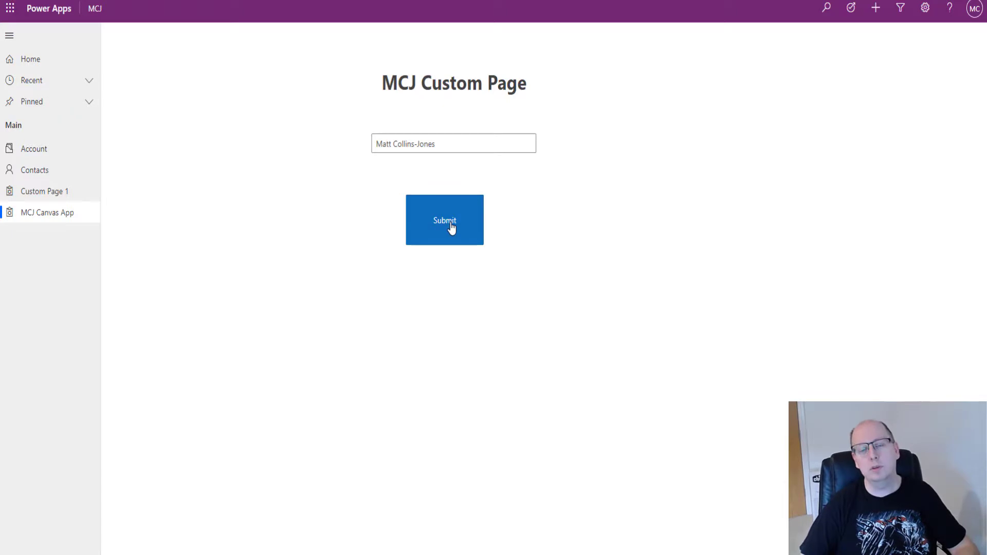
mouse_move(307, 457)
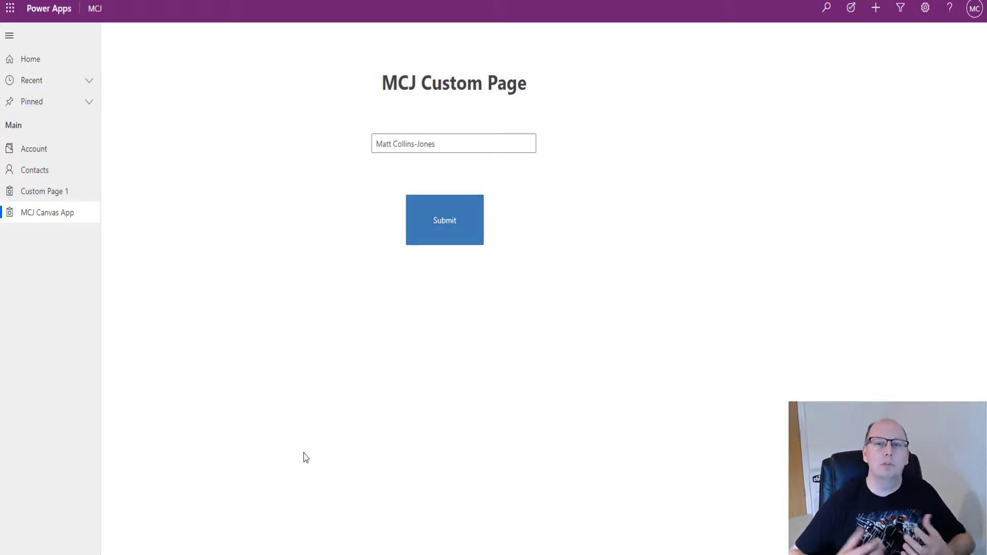